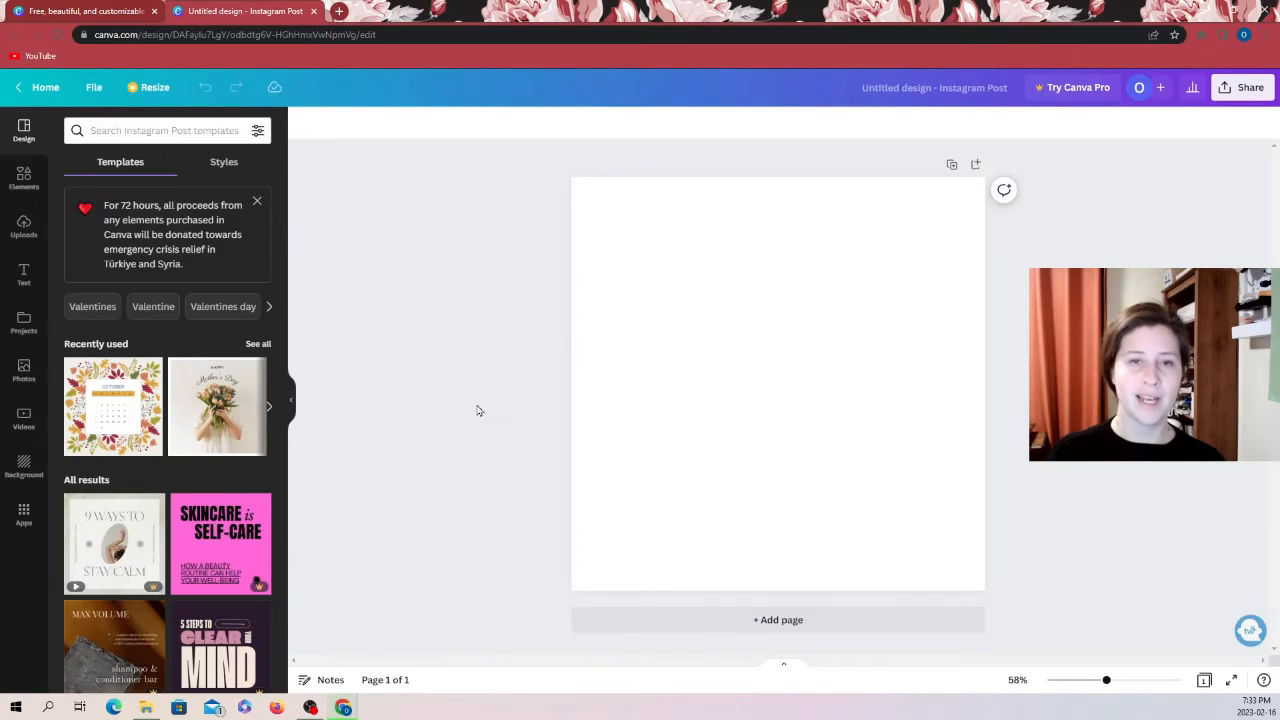
{"action": "mouse_move", "coordinate": [503, 362]}
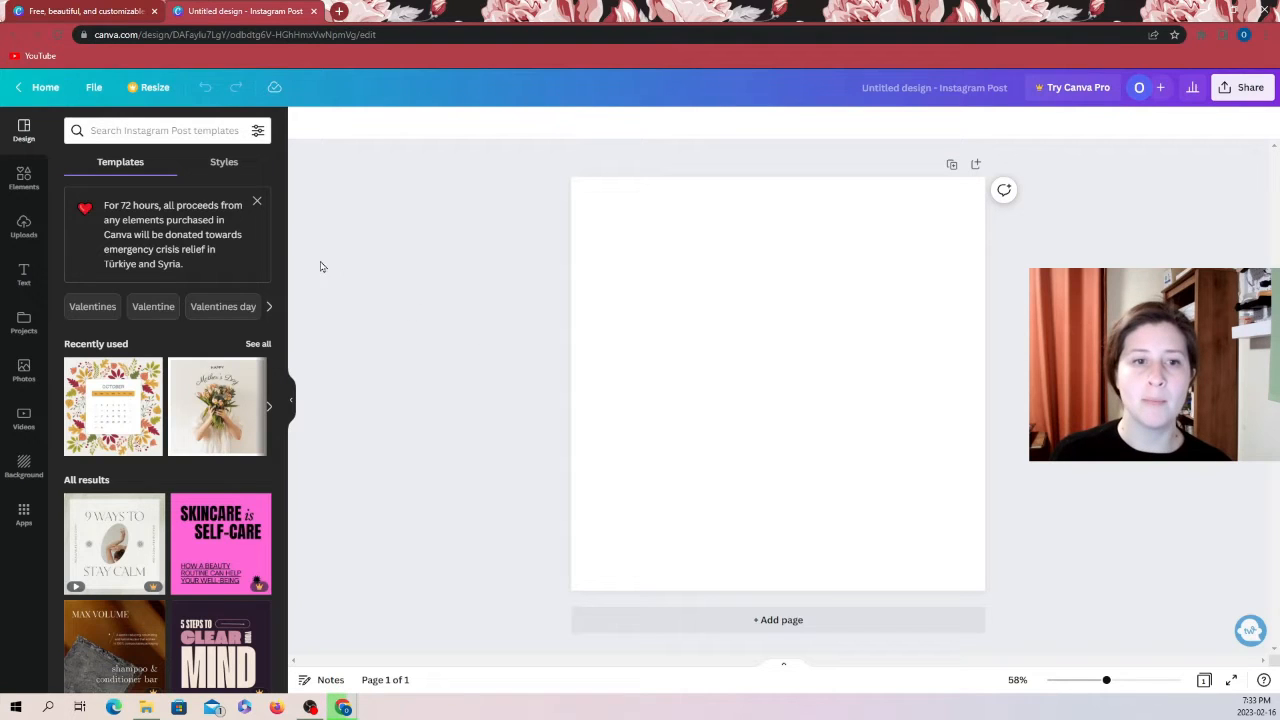
Step: Dismiss the donation banner and open the Elements library with its search box focused
{"action": "left_click", "coordinate": [257, 201]}
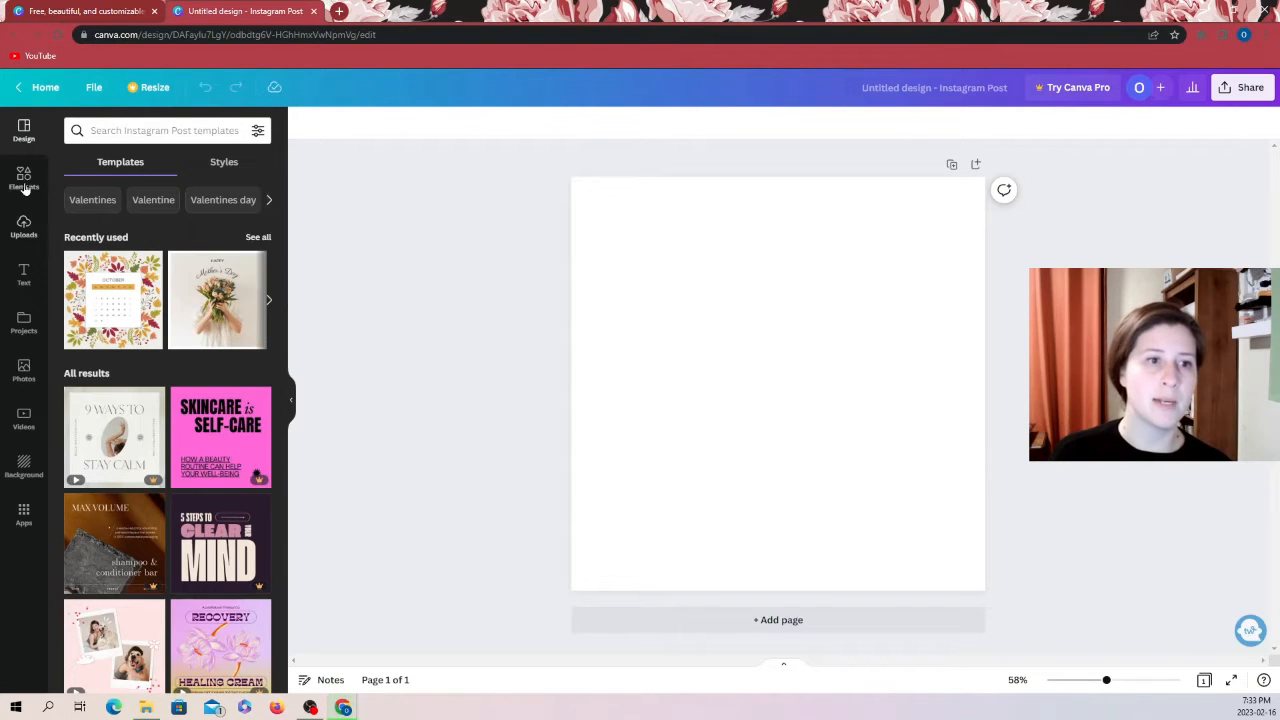
{"action": "left_click", "coordinate": [24, 178]}
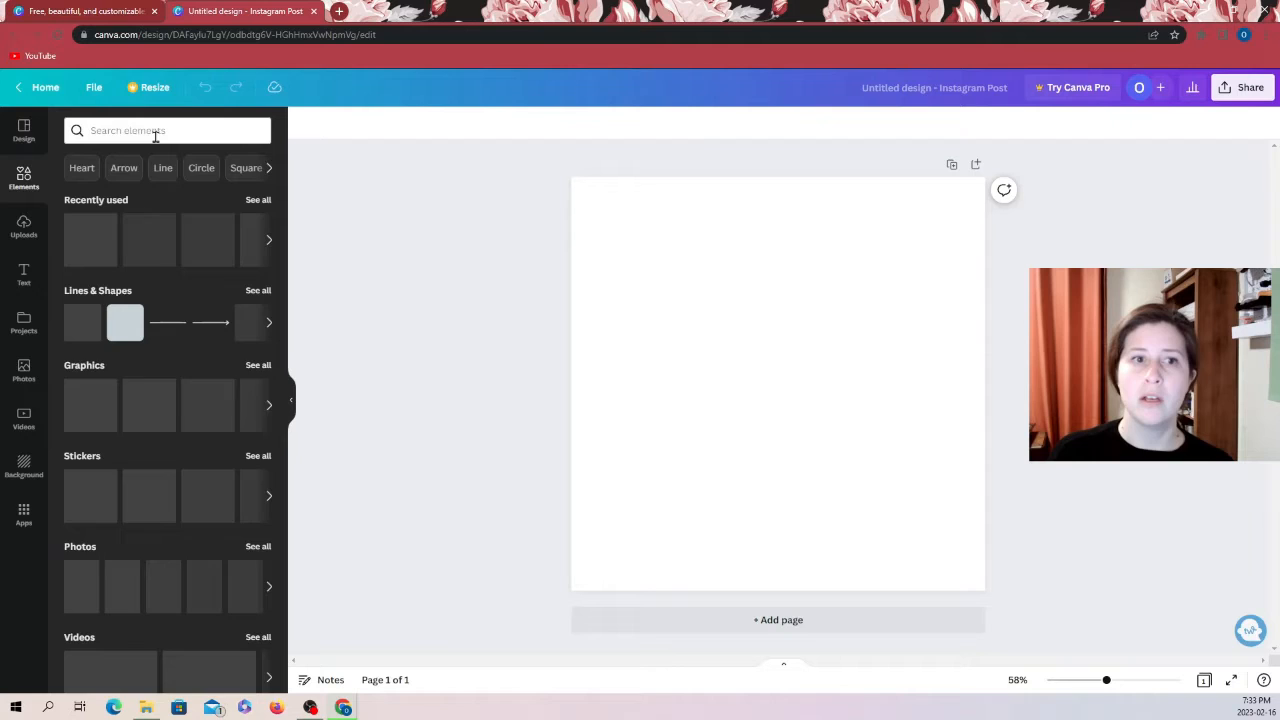
{"action": "left_click", "coordinate": [150, 130]}
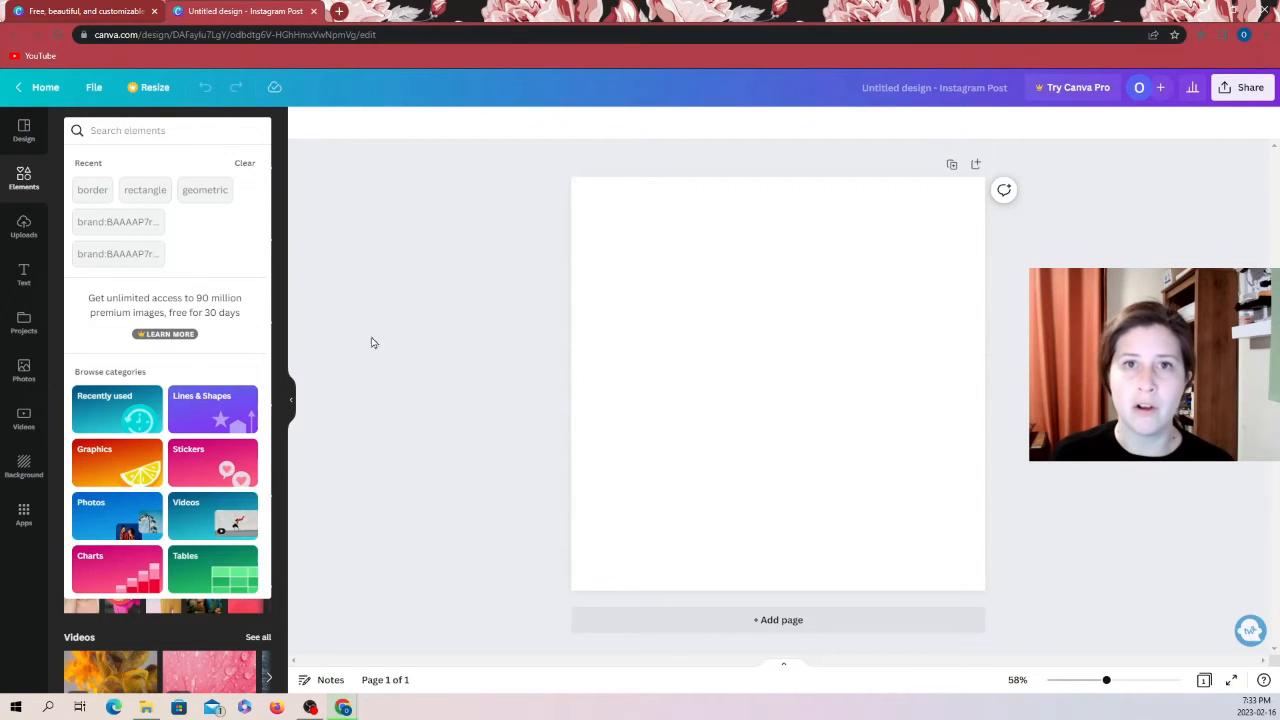
{"action": "mouse_move", "coordinate": [411, 326]}
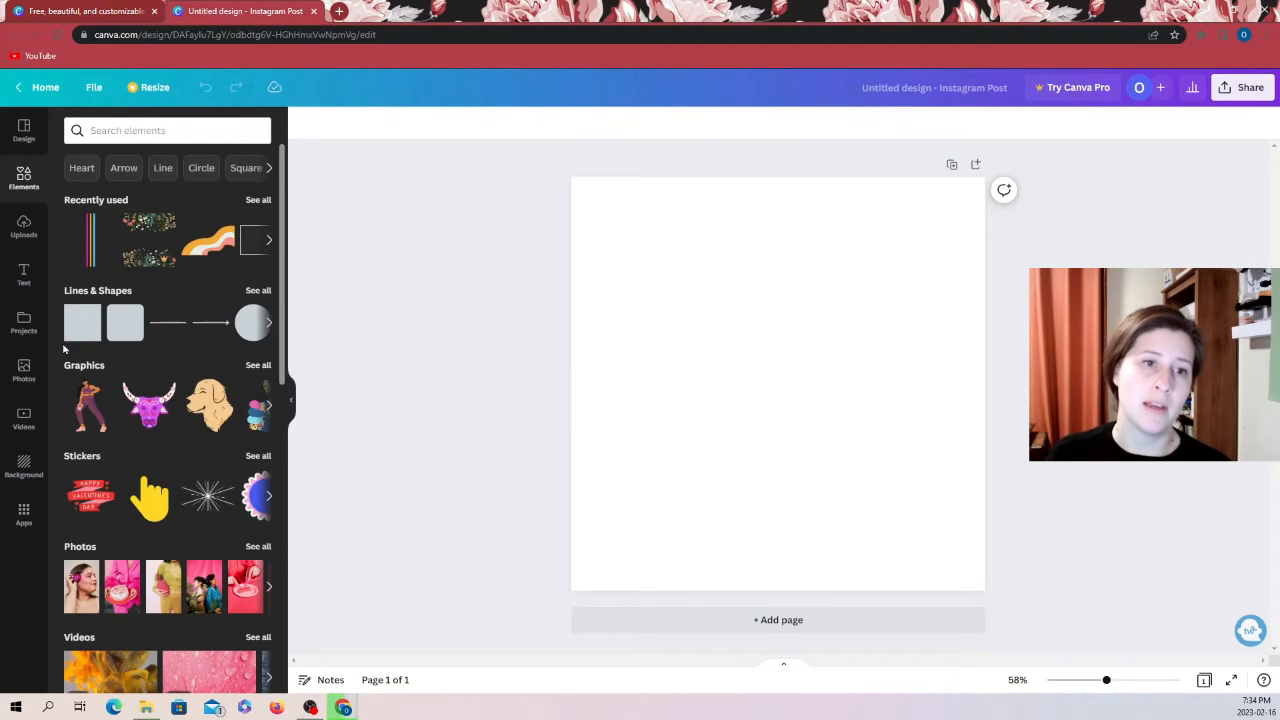
{"action": "mouse_move", "coordinate": [117, 453]}
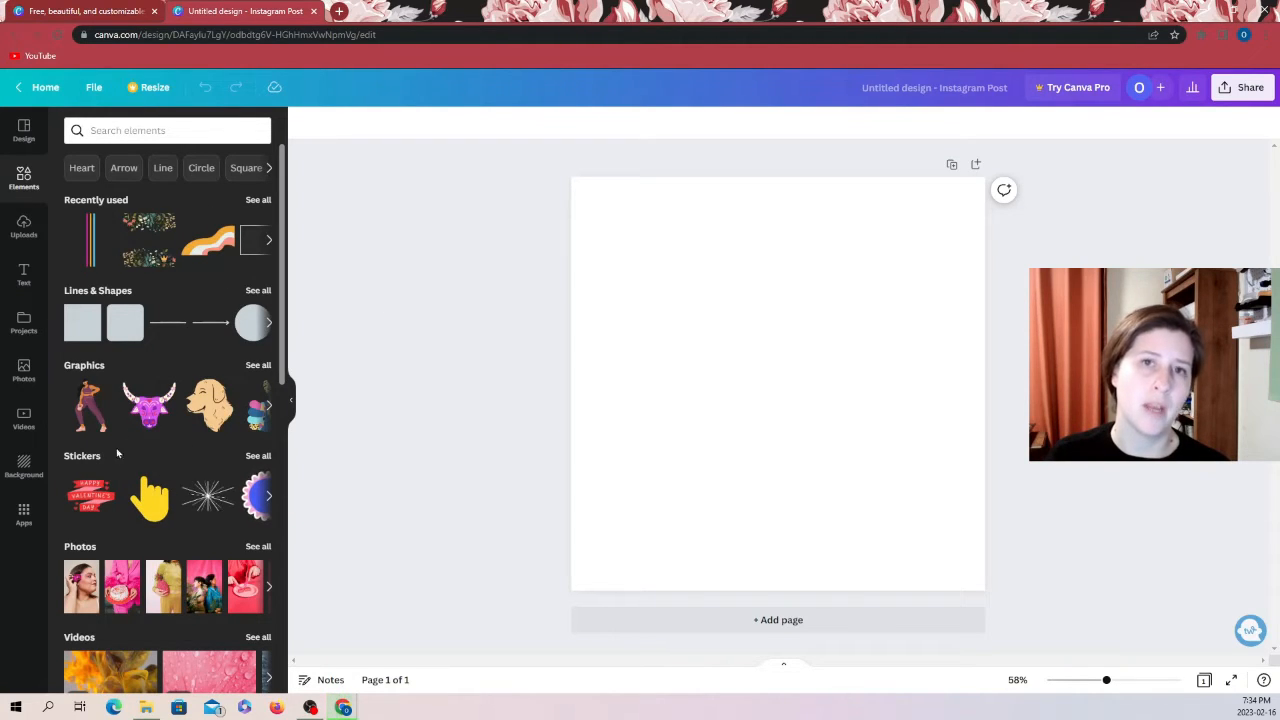
{"action": "mouse_move", "coordinate": [318, 367]}
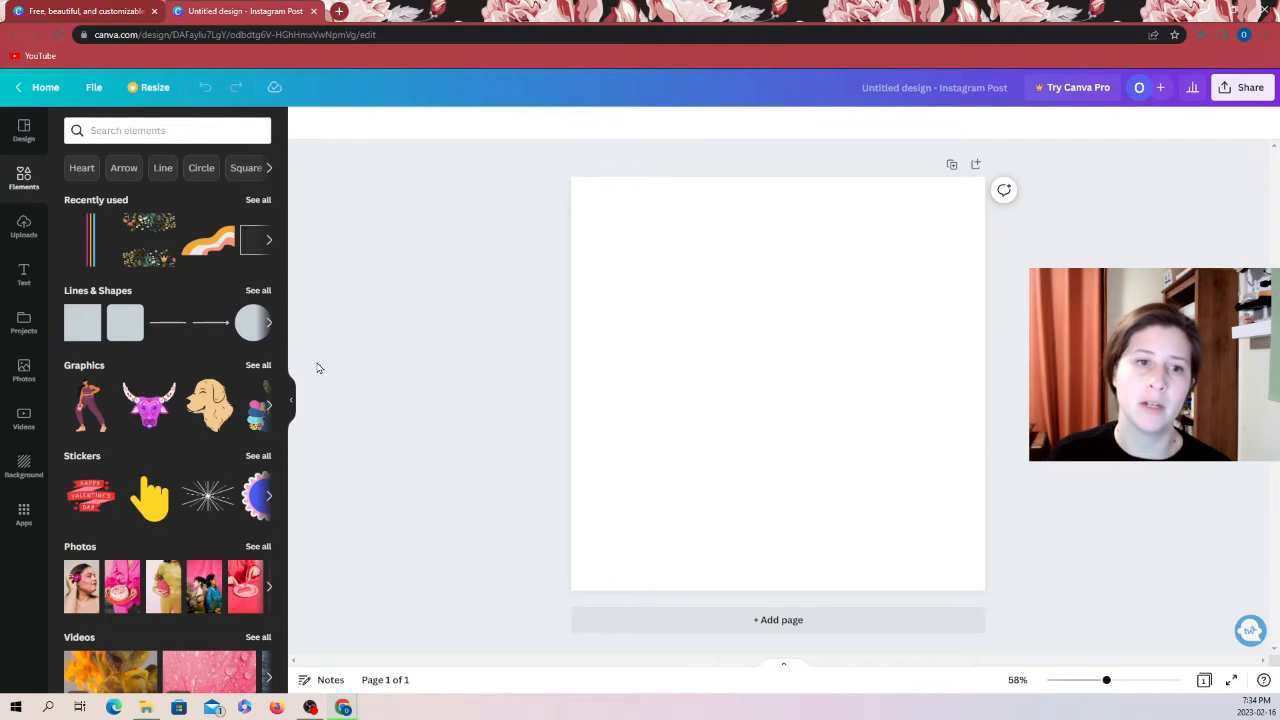
{"action": "mouse_move", "coordinate": [155, 283]}
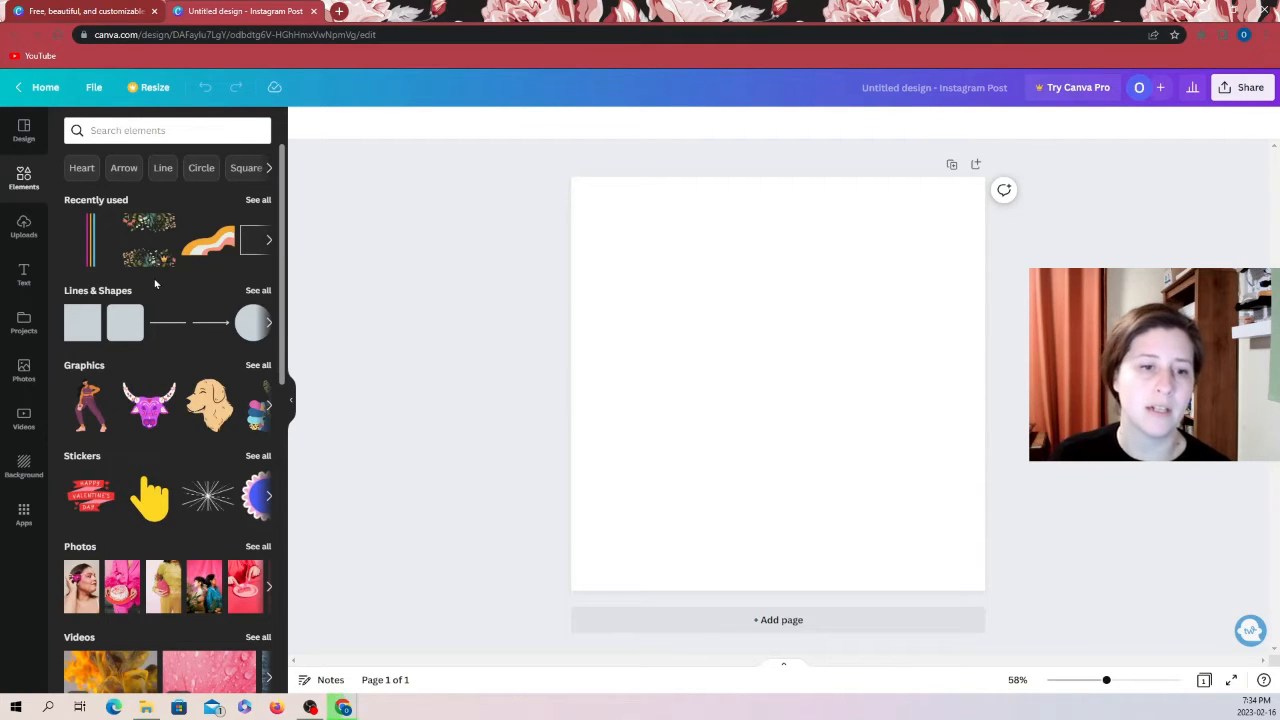
Step: Visit the Canva home page, then reopen the Untitled Design Instagram Post from Recent designs
{"action": "left_click", "coordinate": [45, 87]}
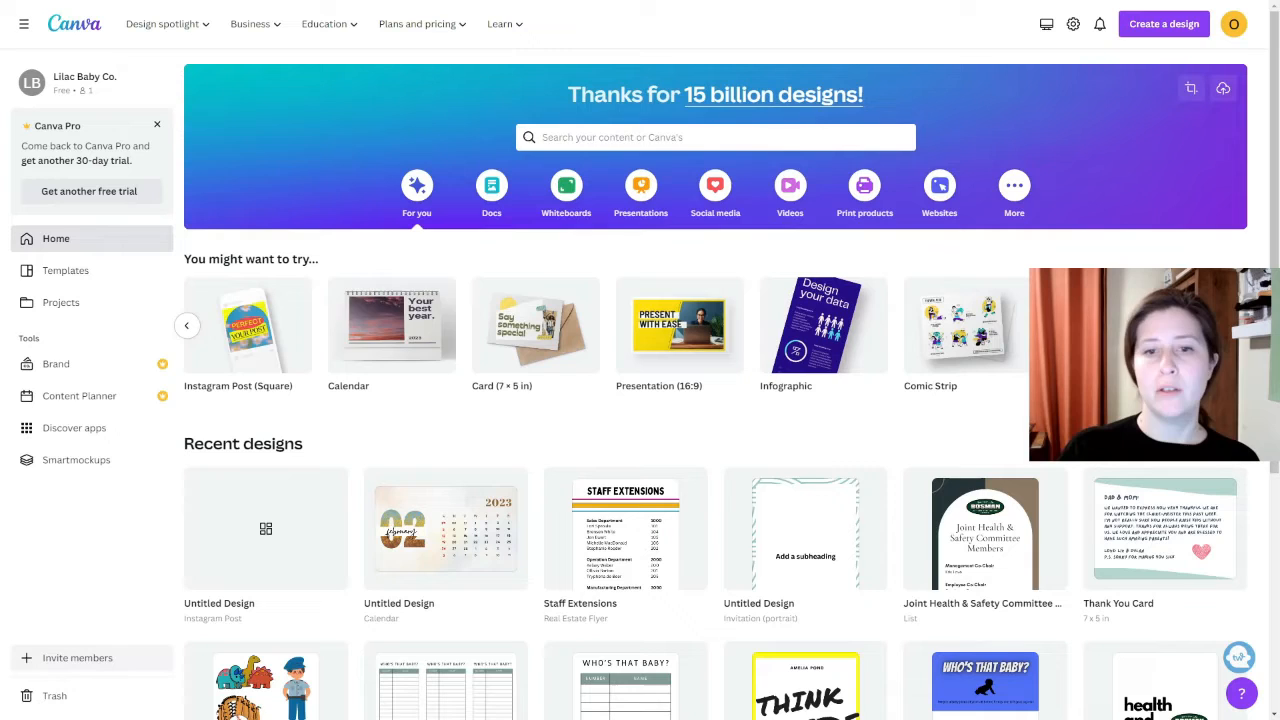
{"action": "left_click", "coordinate": [265, 528]}
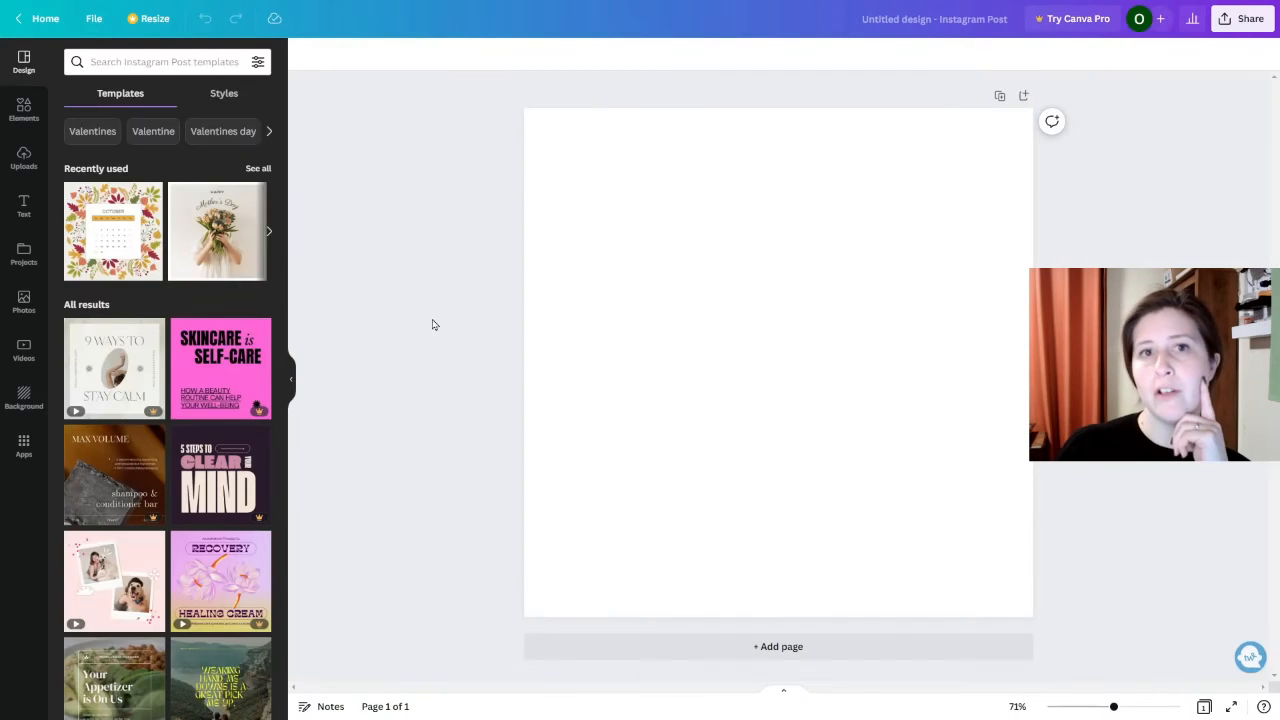
Step: Search Elements for Heart via the suggestion chip, then close the filter options
{"action": "left_click", "coordinate": [23, 108]}
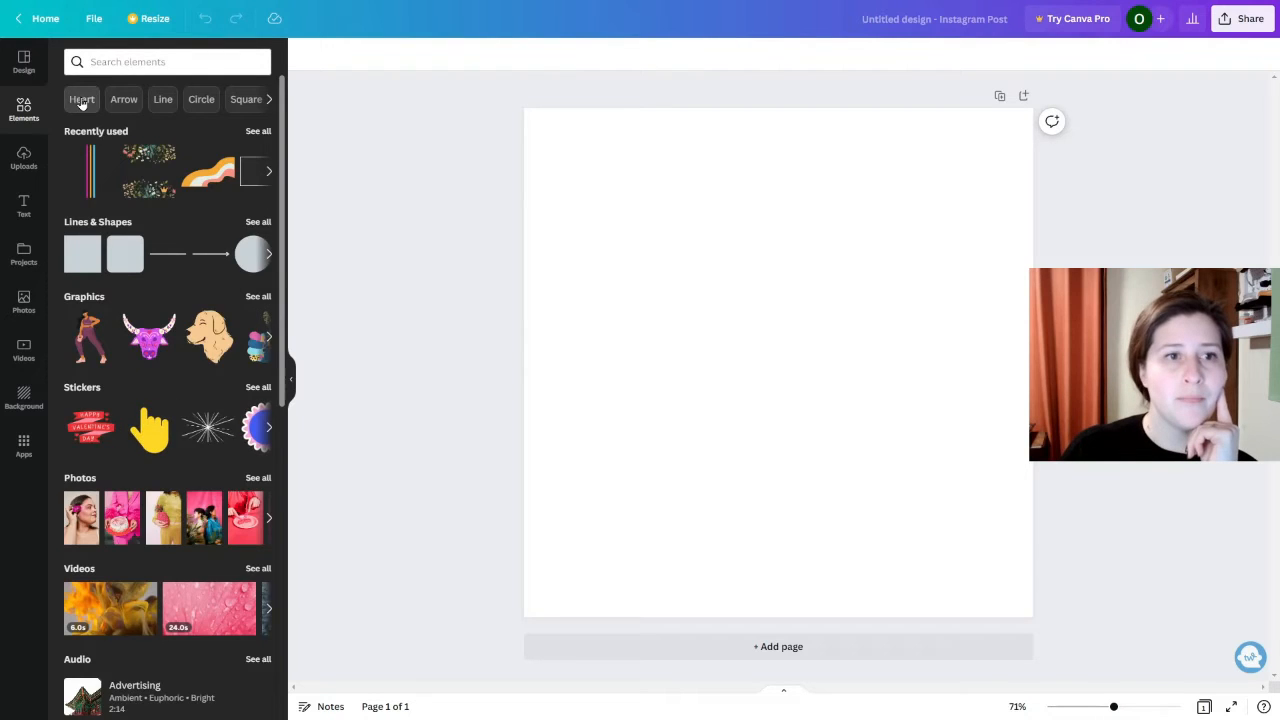
{"action": "left_click", "coordinate": [257, 61]}
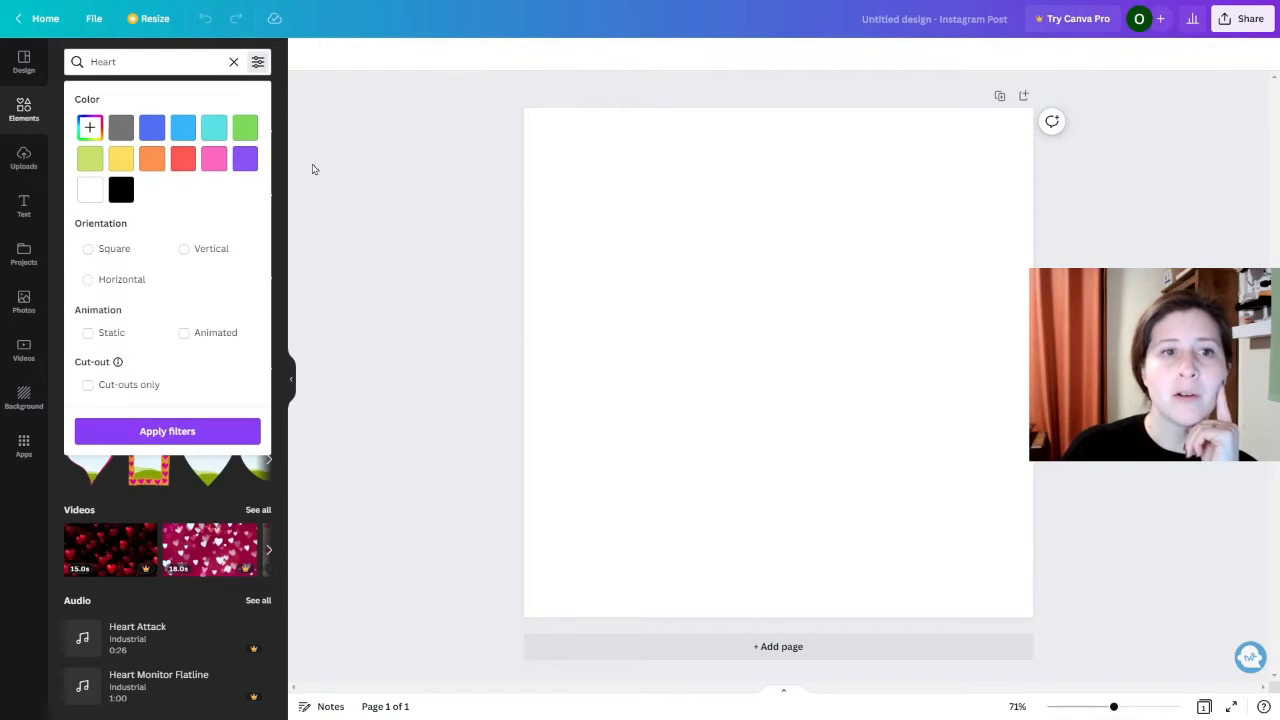
{"action": "mouse_move", "coordinate": [212, 361]}
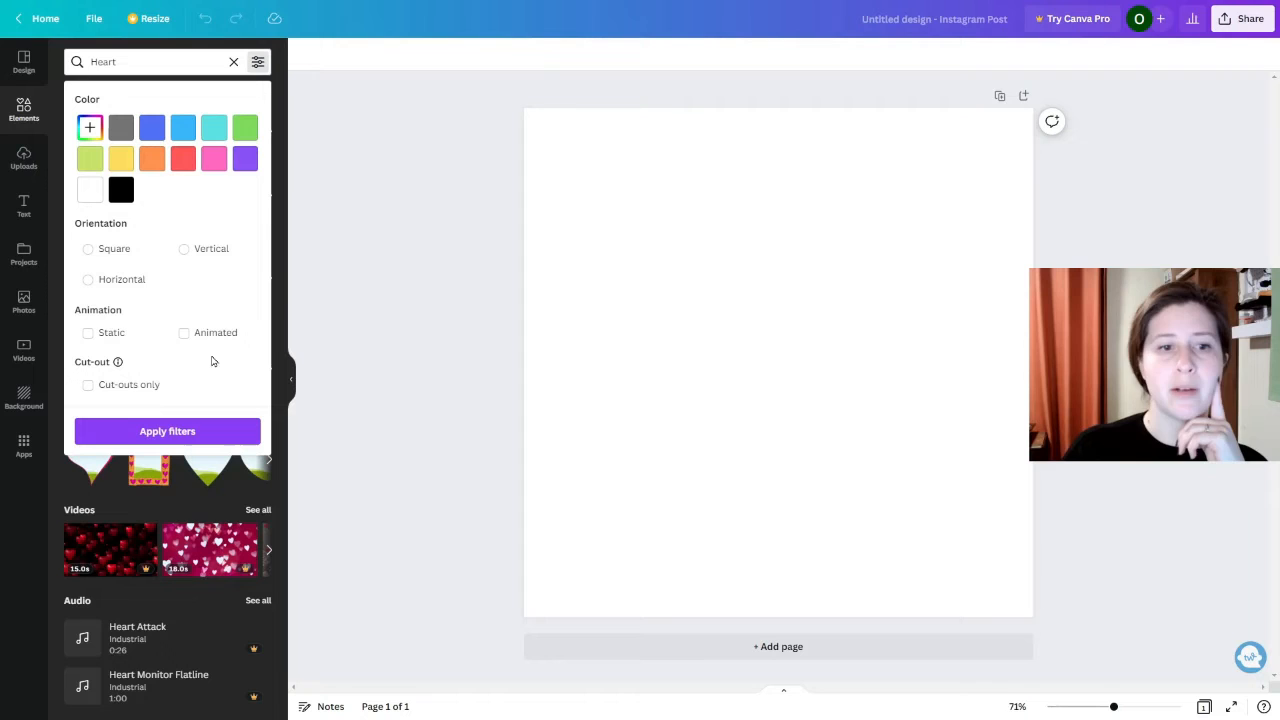
{"action": "mouse_move", "coordinate": [141, 359]}
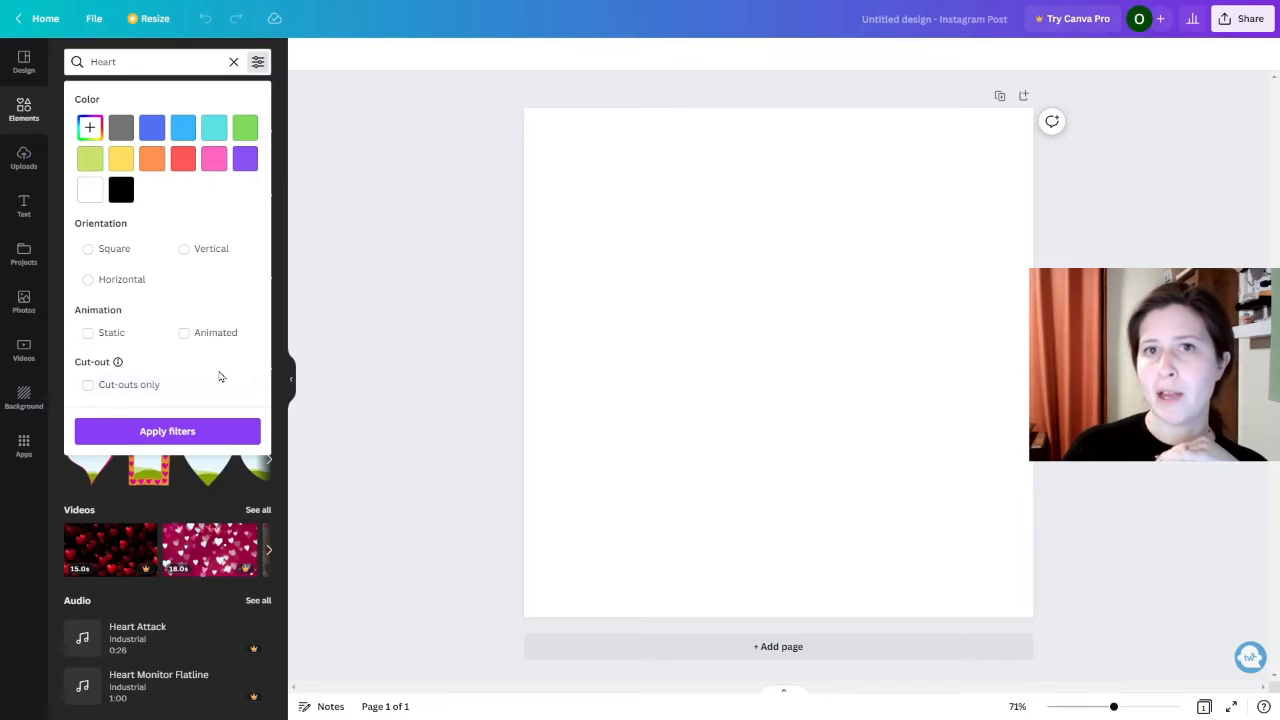
{"action": "left_click", "coordinate": [547, 324]}
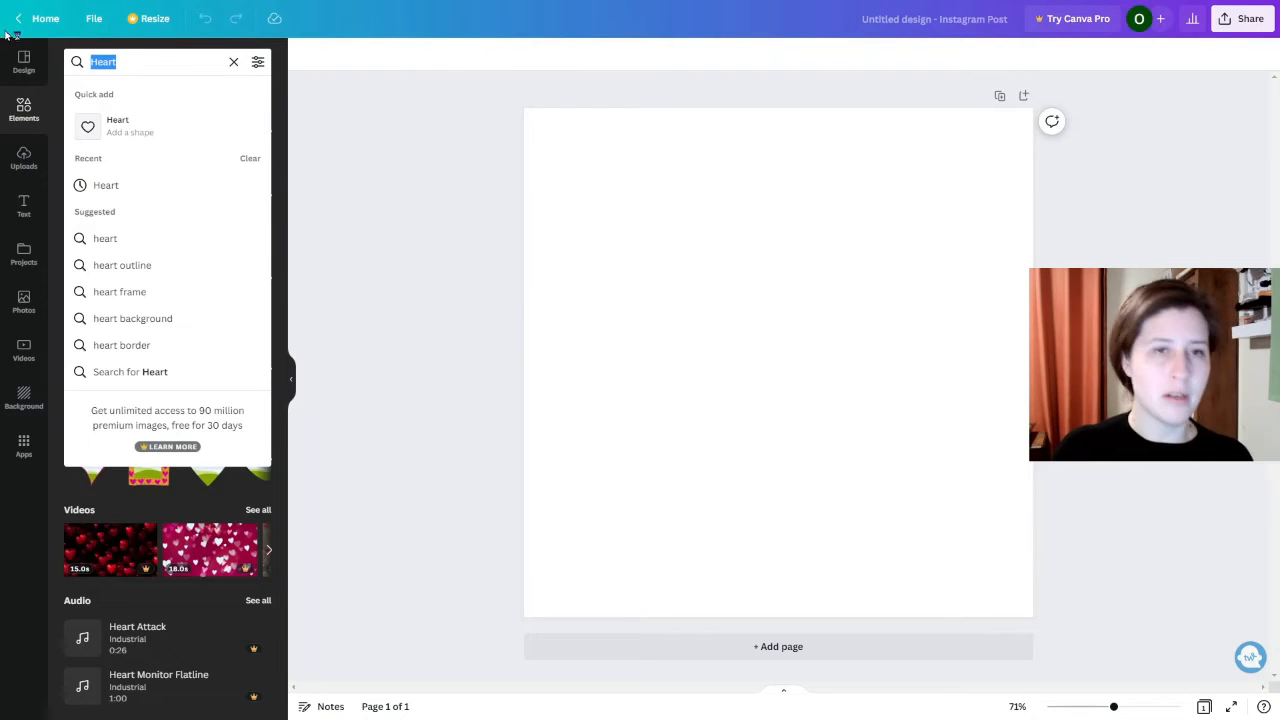
Step: Replace the Heart search with brand:BAAMOuJH0Ec and scroll through the icons and shapes
{"action": "left_click", "coordinate": [233, 62]}
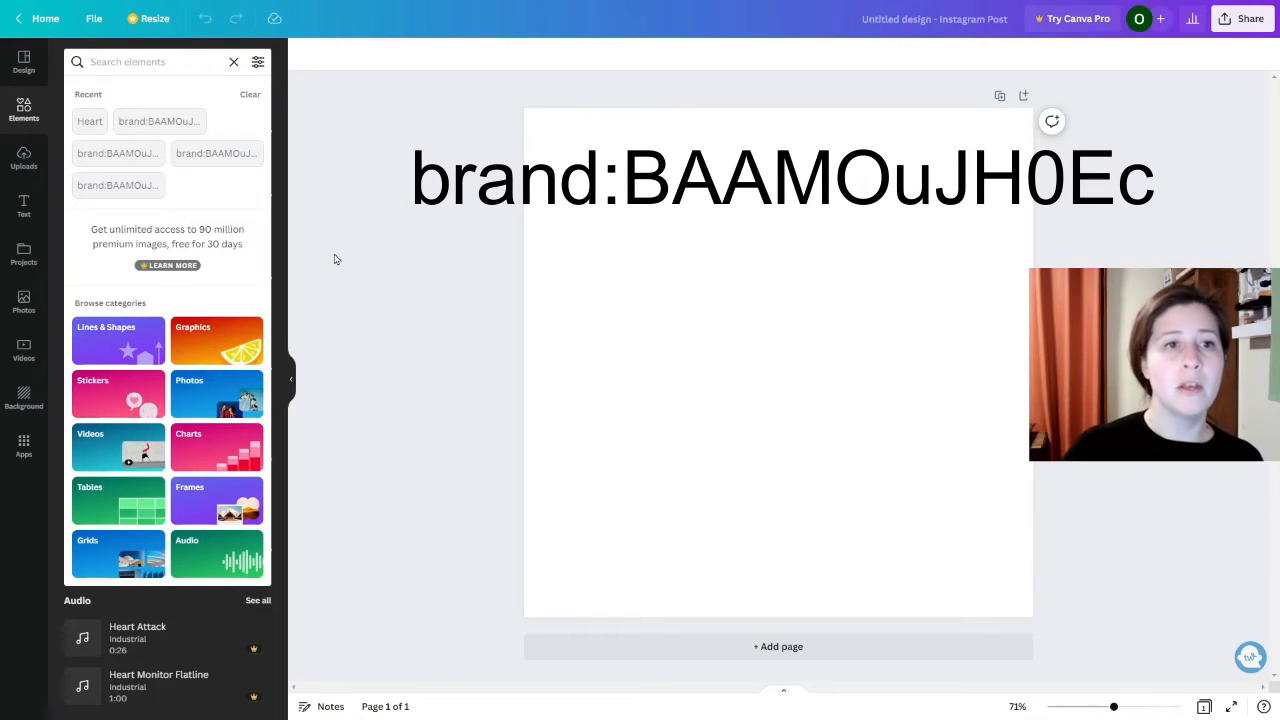
{"action": "left_click", "coordinate": [89, 121]}
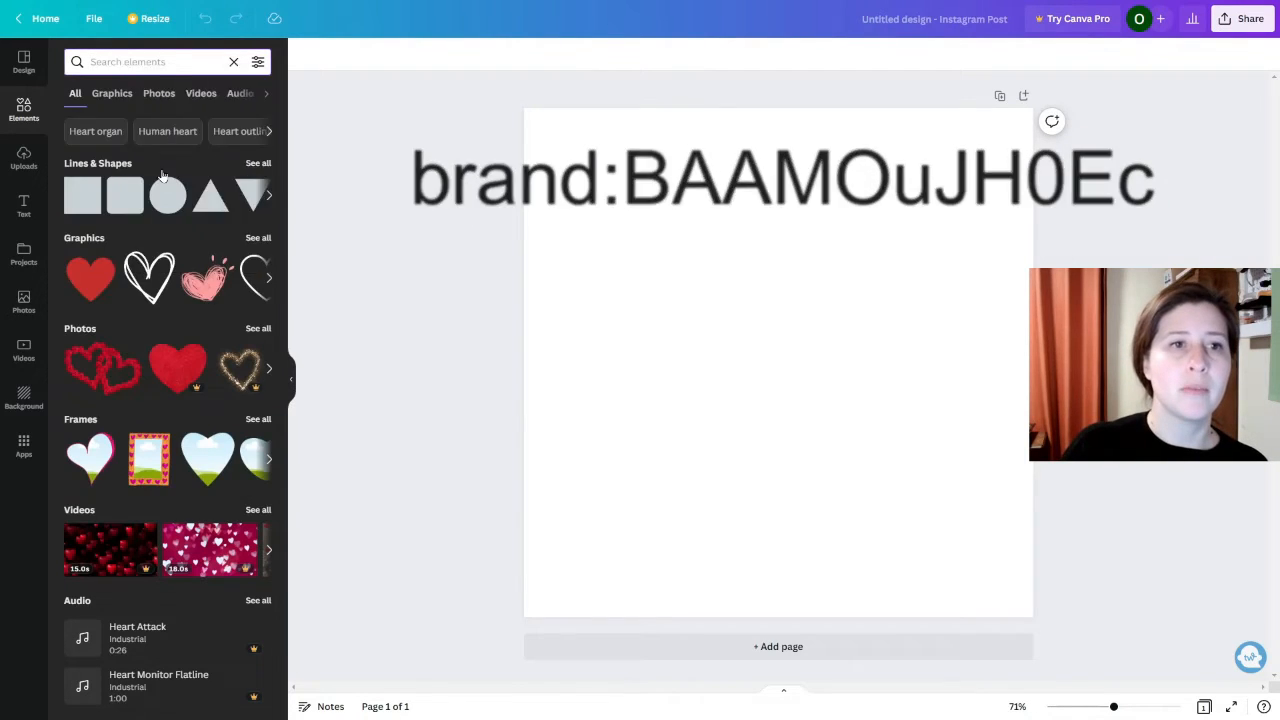
{"action": "type", "text": "brand:BAAMOuJH0Ec"}
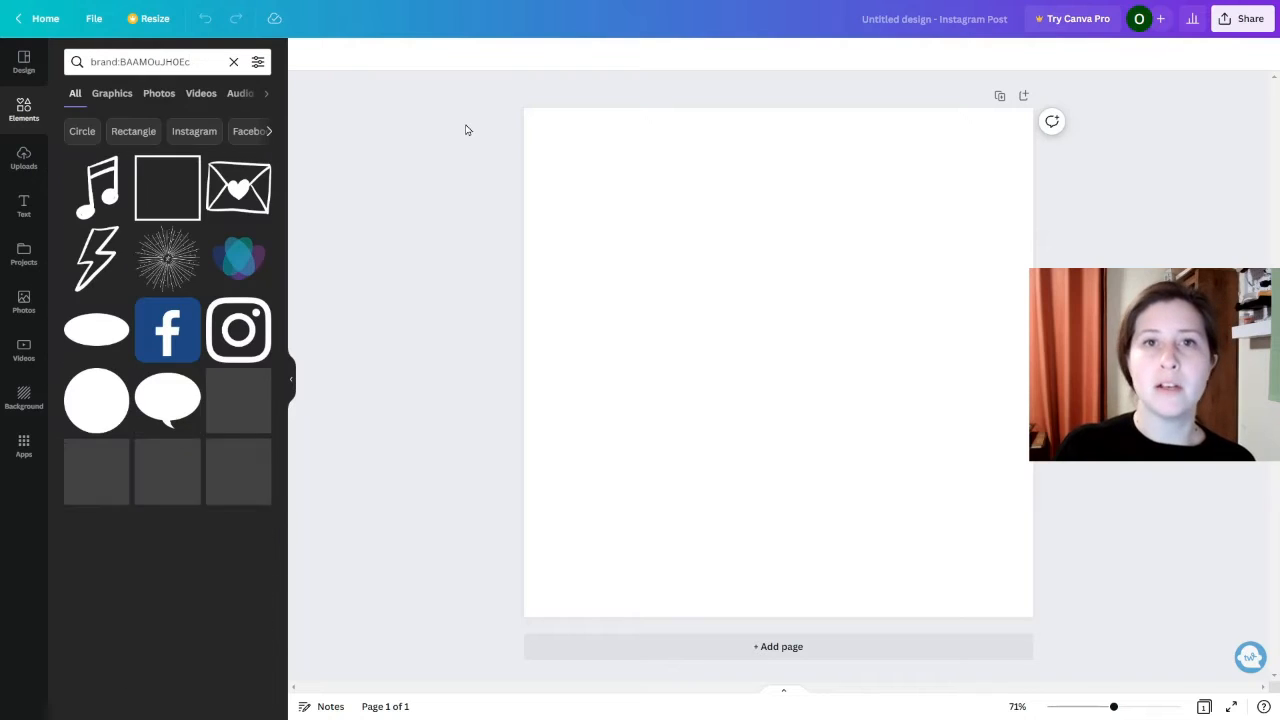
{"action": "scroll", "scroll_direction": "down", "scroll_amount": 3}
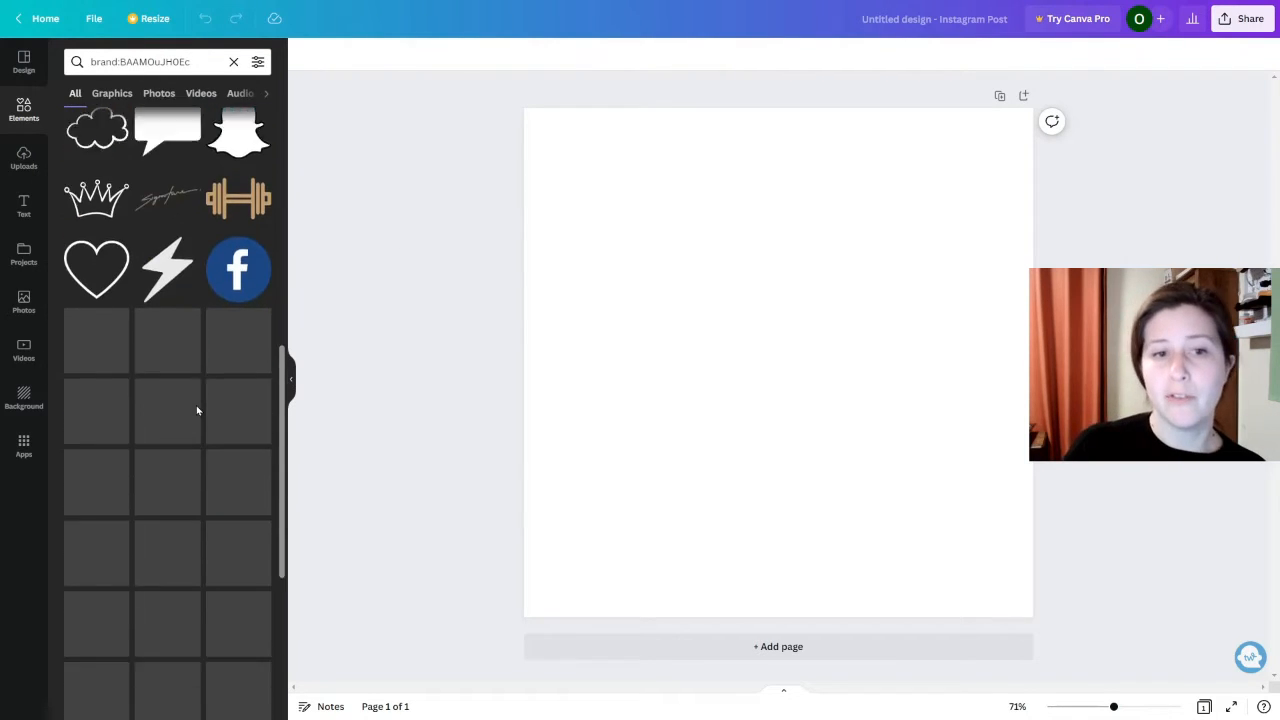
{"action": "scroll", "scroll_direction": "down", "scroll_amount": 3}
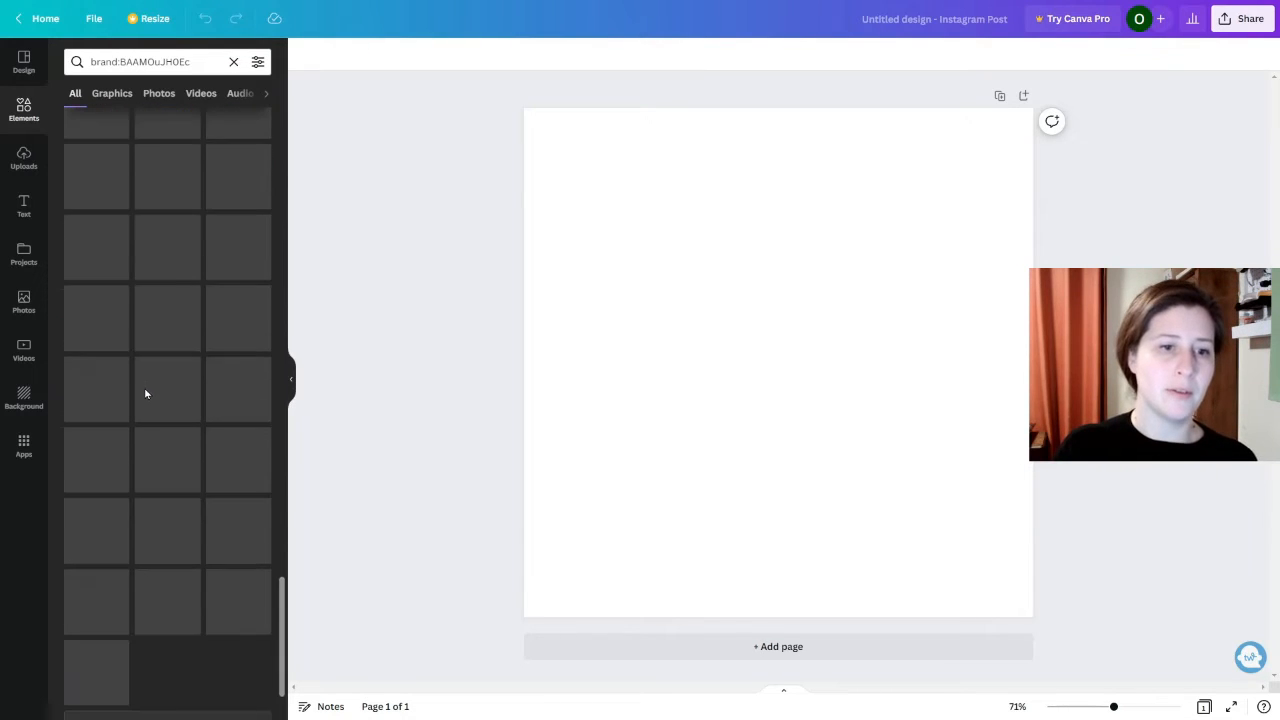
{"action": "scroll", "scroll_direction": "up", "scroll_amount": 3}
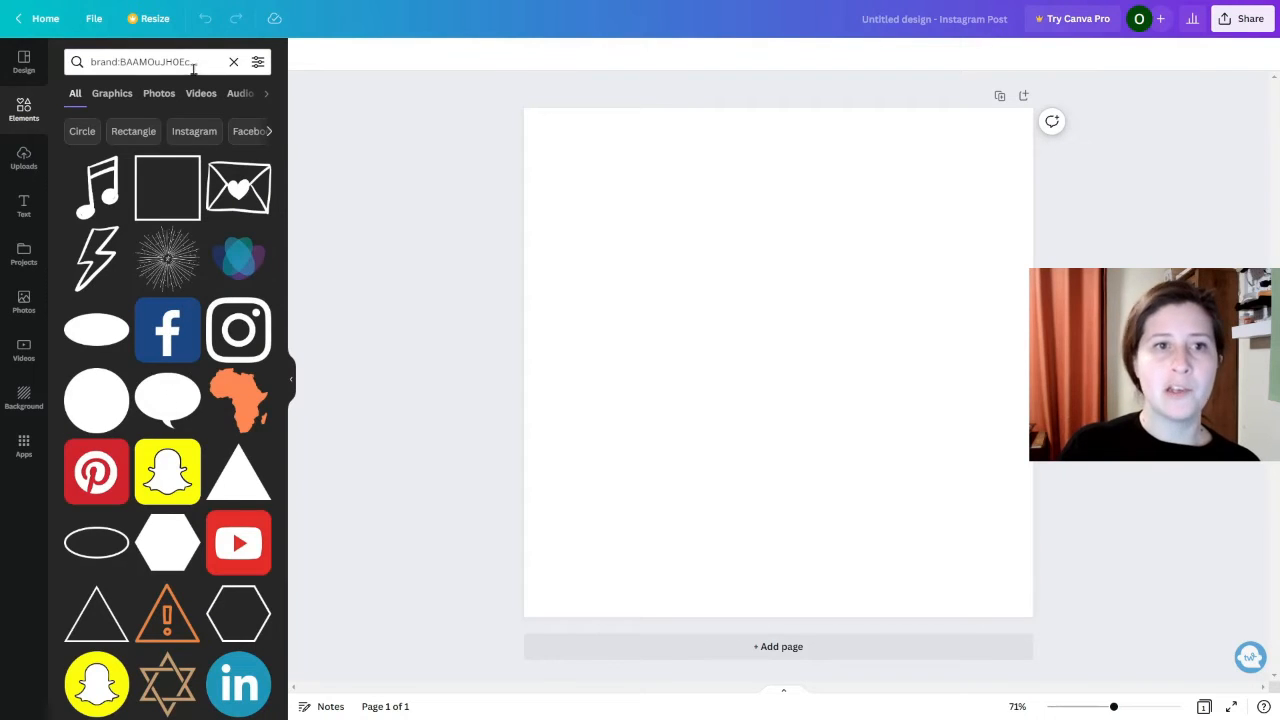
Step: Add 'flower' after the brand code and show only Graphics results
{"action": "left_click", "coordinate": [150, 61]}
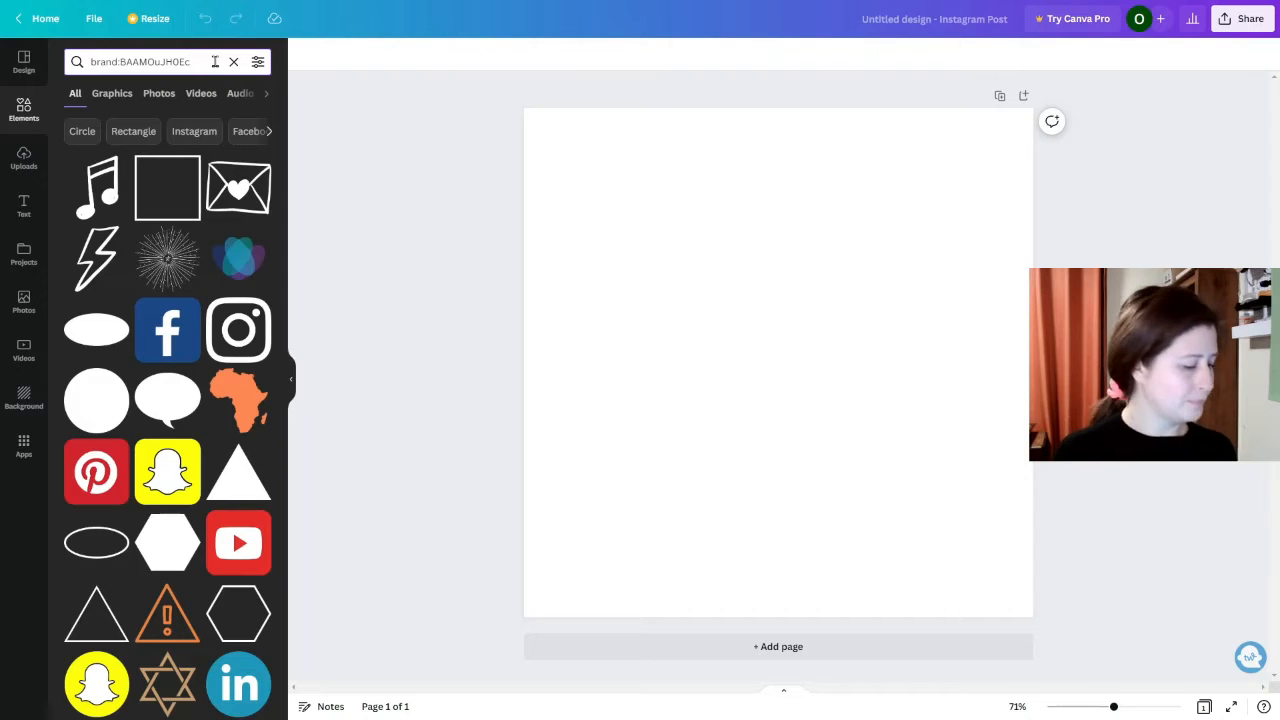
{"action": "left_click", "coordinate": [140, 61]}
{"action": "type", "text": " flow"}
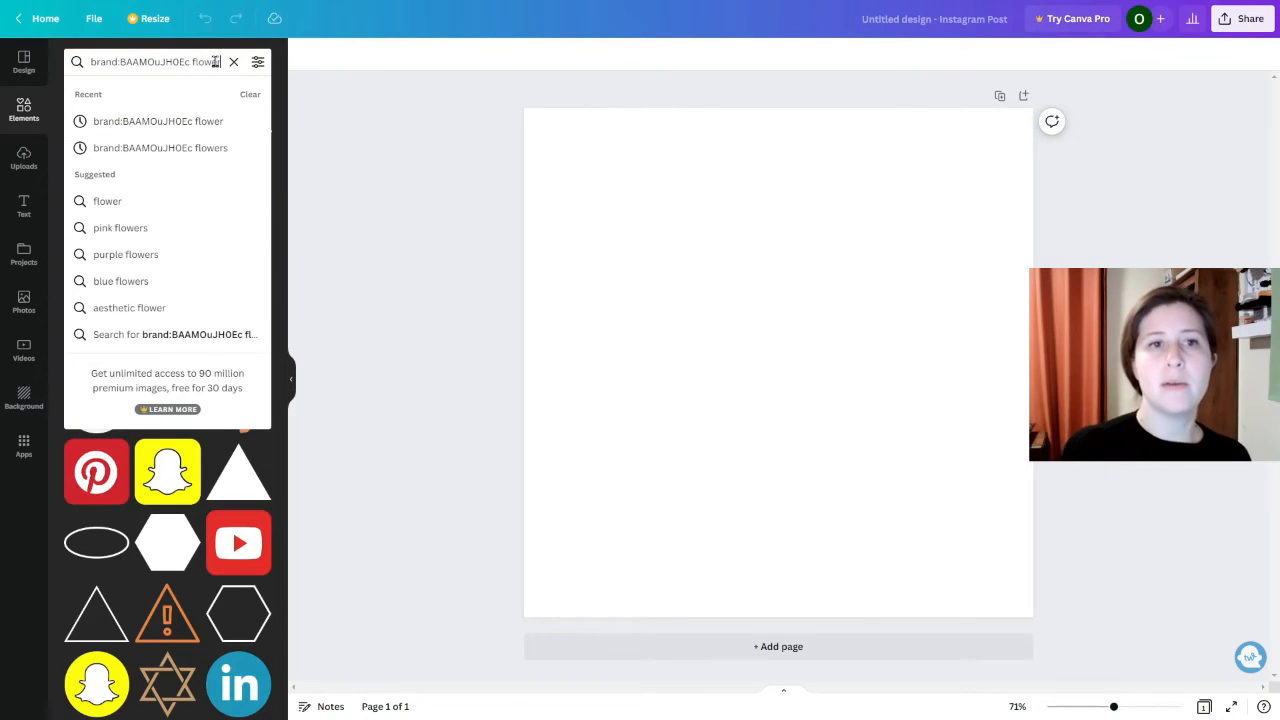
{"action": "key", "text": "Return"}
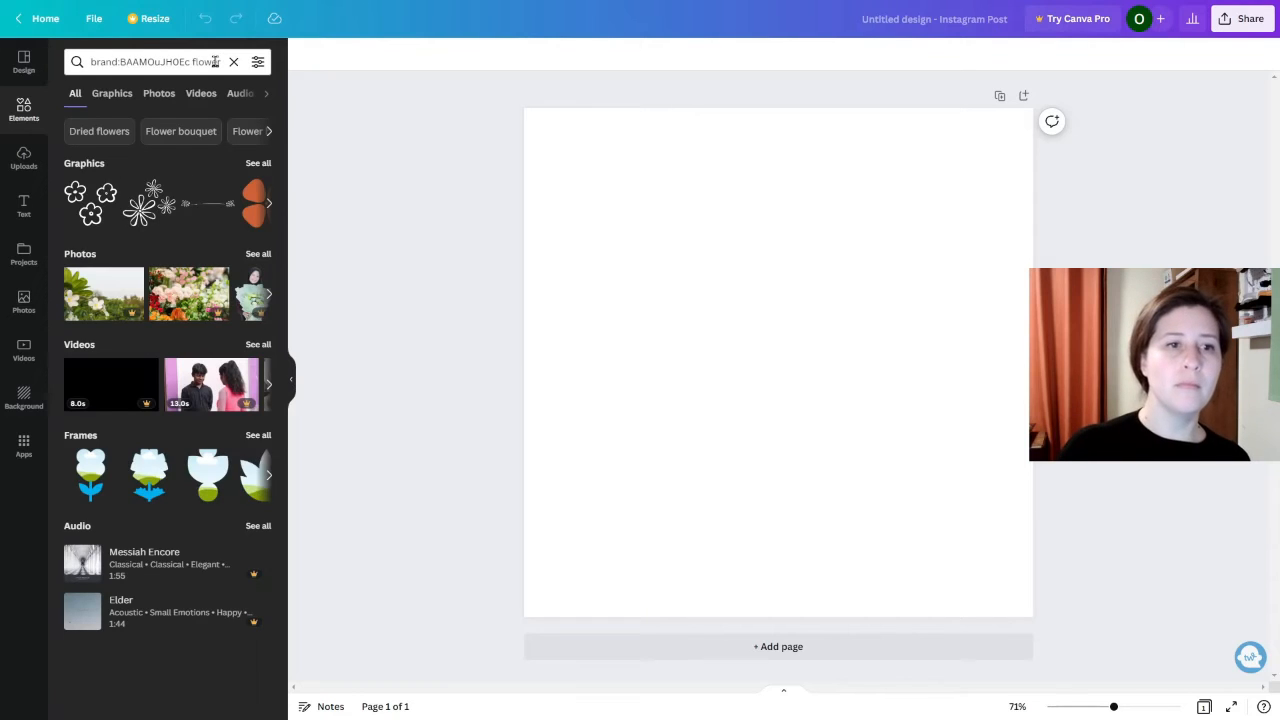
{"action": "left_click", "coordinate": [112, 93]}
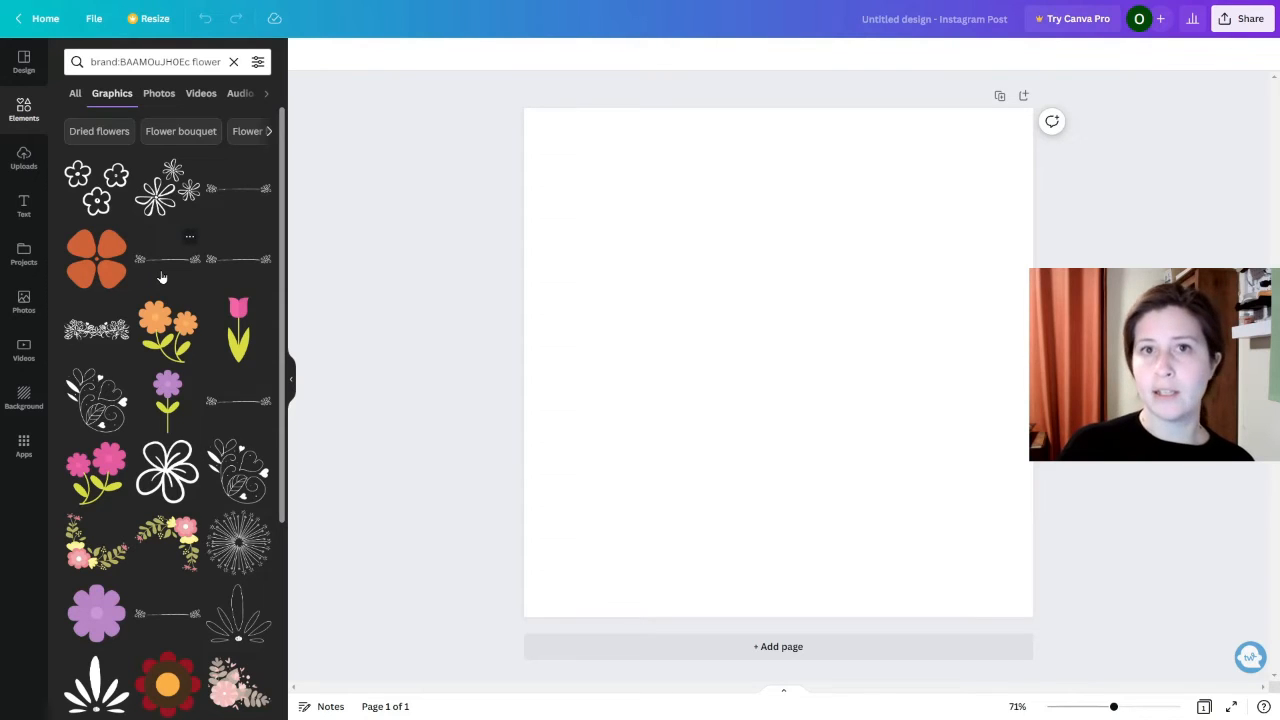
{"action": "mouse_move", "coordinate": [152, 401]}
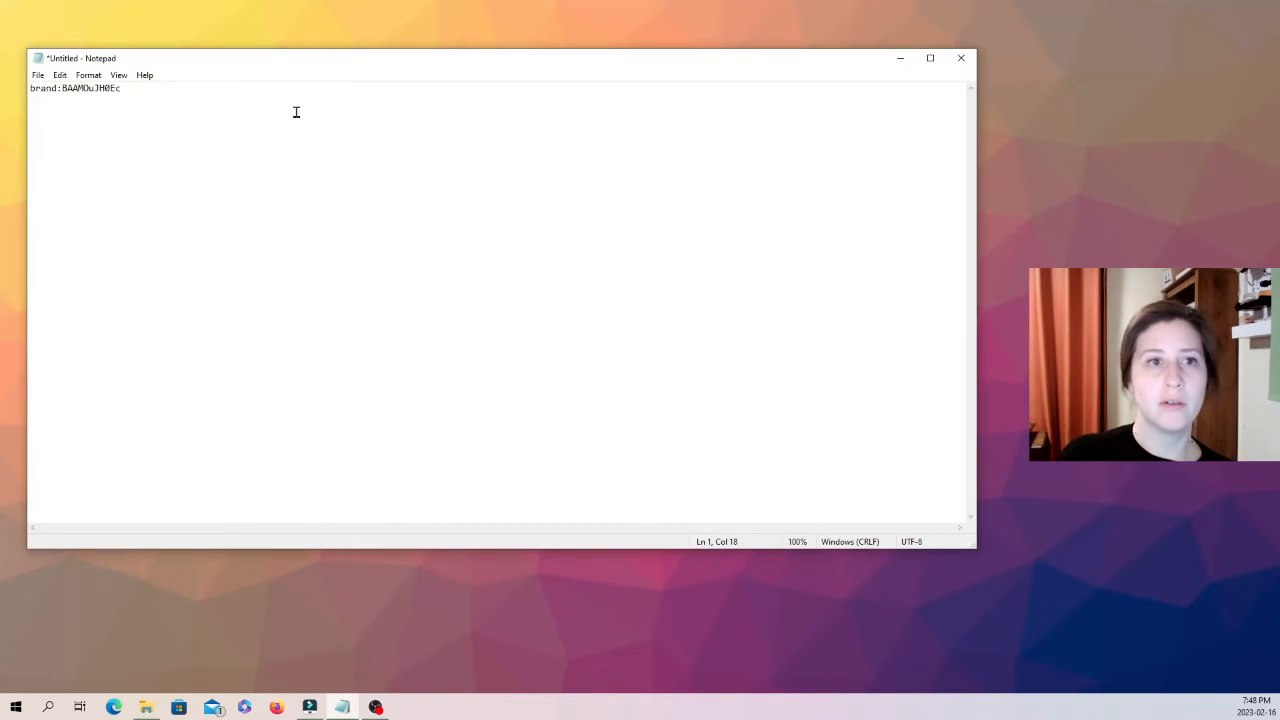
Step: Copy the brand code in Notepad, check Win+V history, and close without saving
{"action": "key", "text": "ctrl+a"}
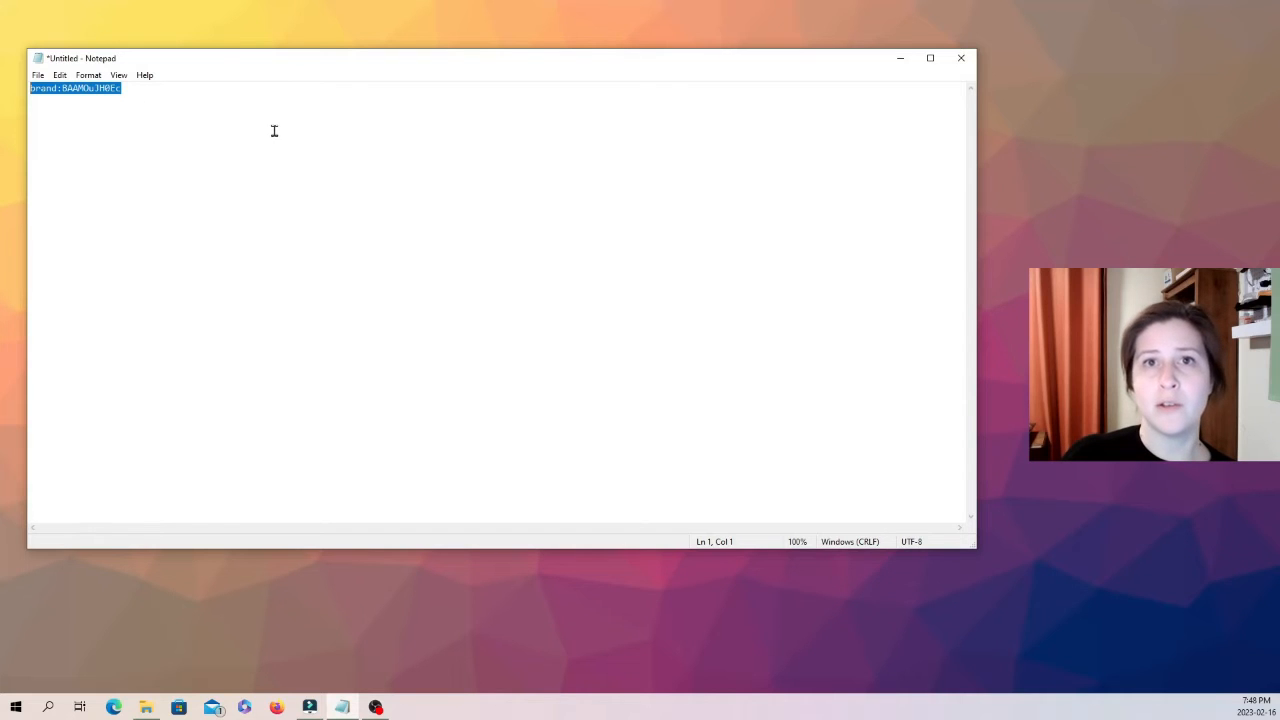
{"action": "mouse_move", "coordinate": [441, 274]}
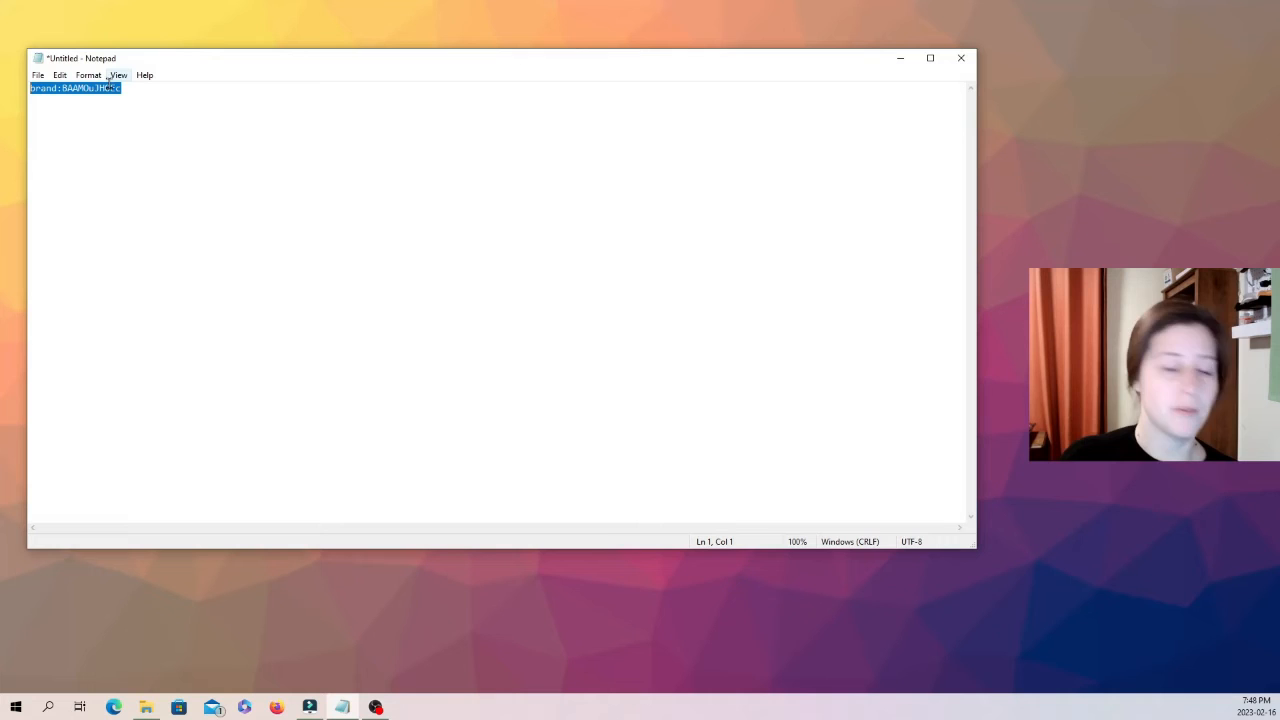
{"action": "key", "text": "win+v"}
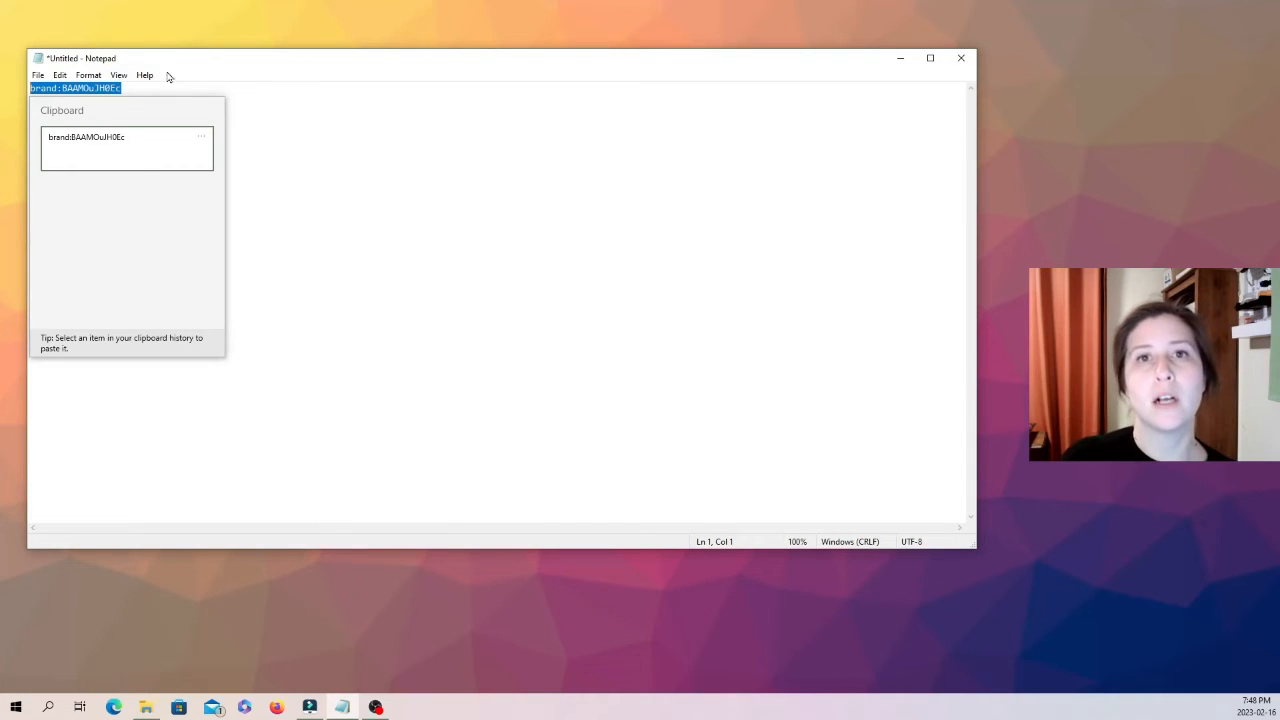
{"action": "mouse_move", "coordinate": [201, 138]}
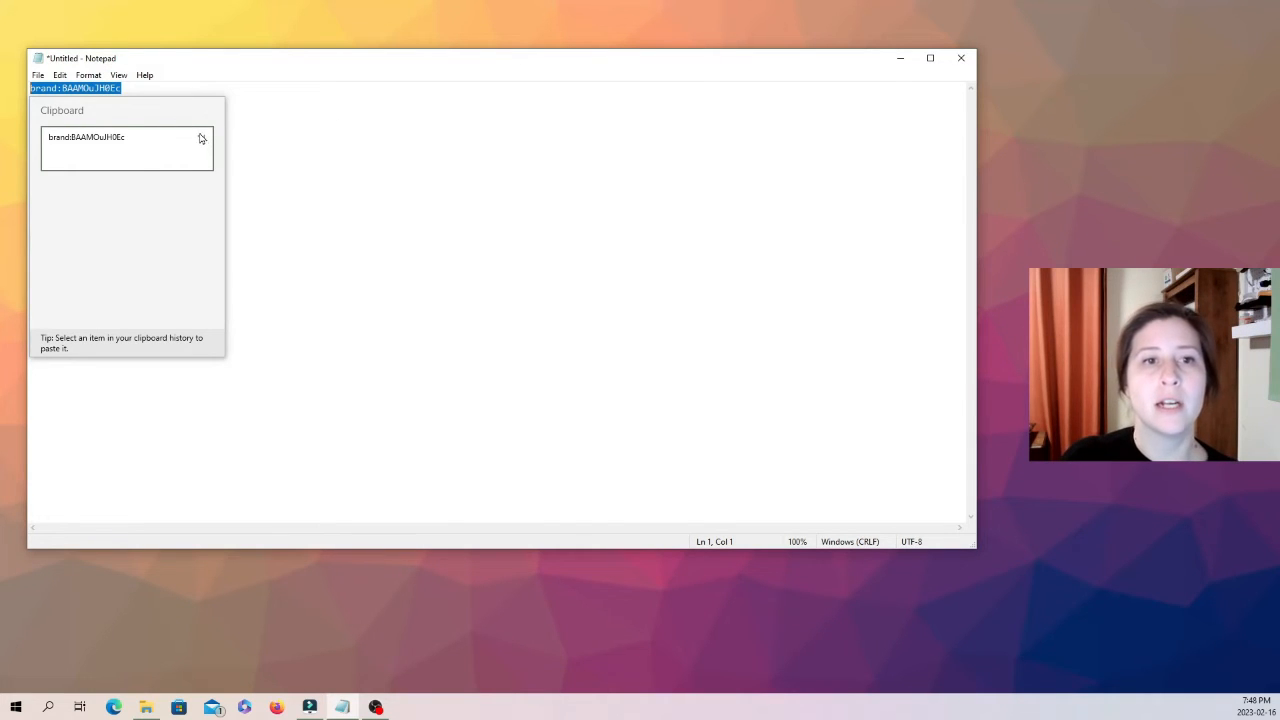
{"action": "mouse_move", "coordinate": [167, 190]}
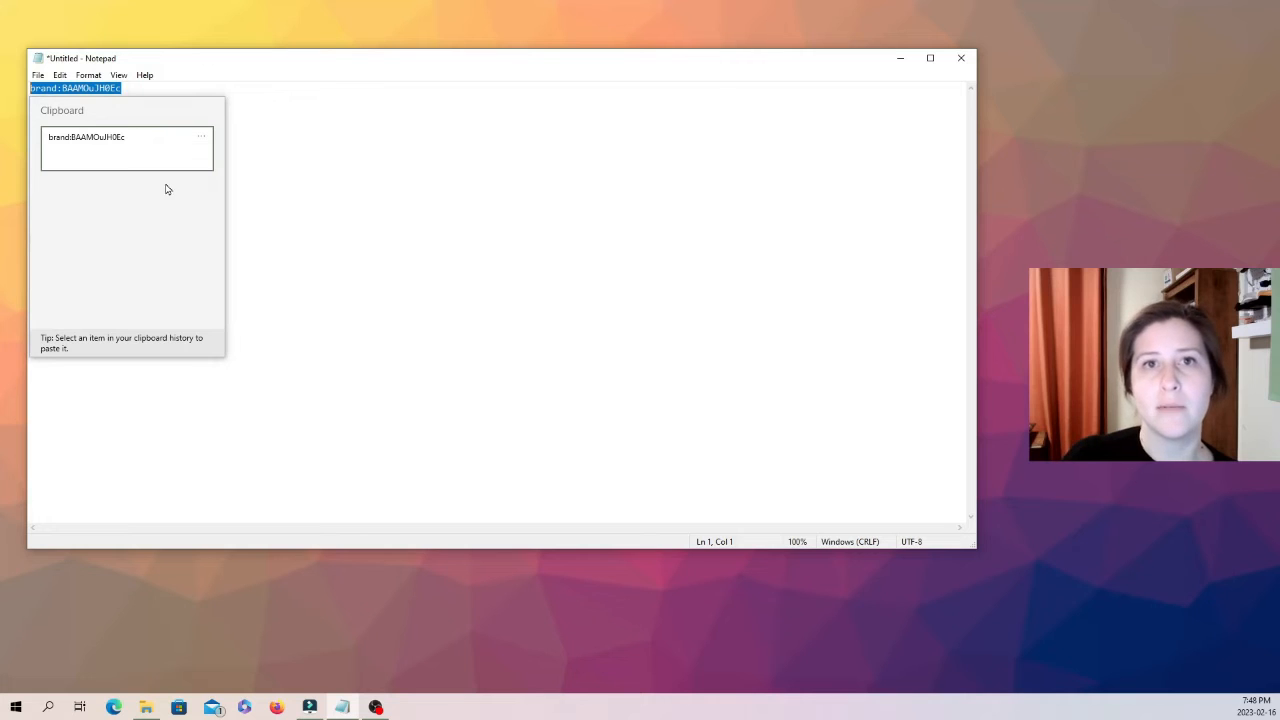
{"action": "left_click", "coordinate": [493, 180]}
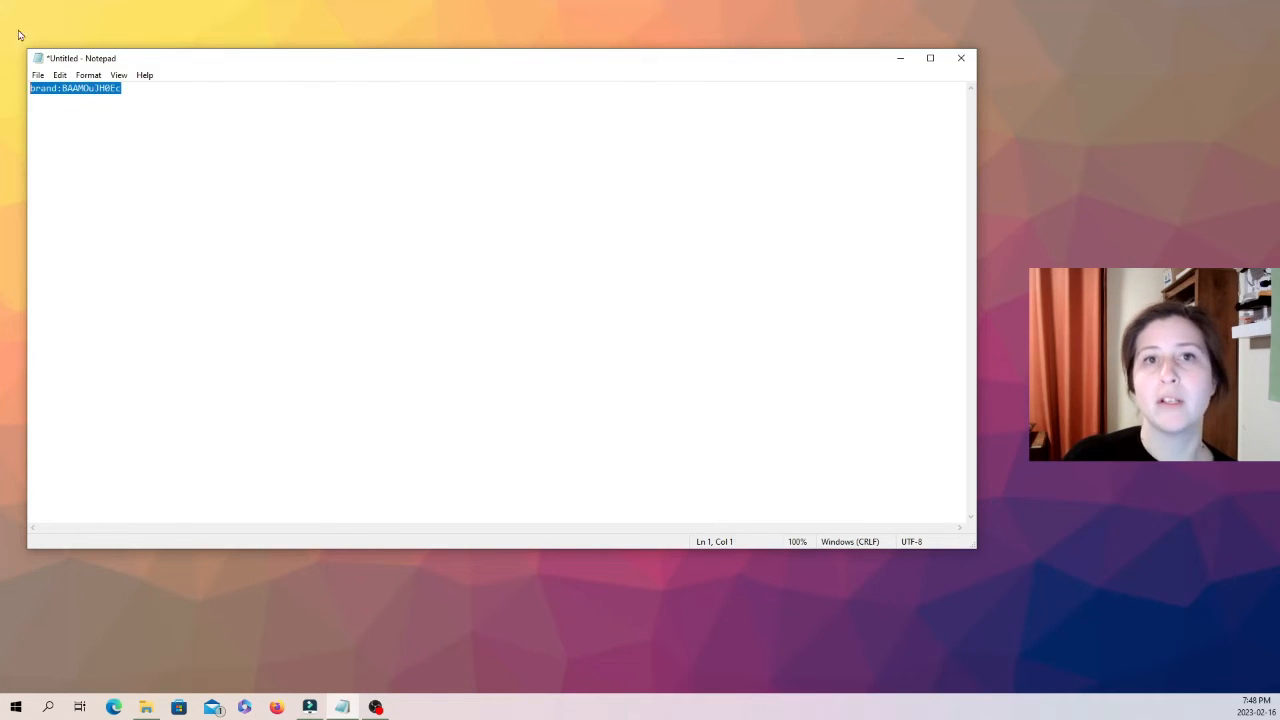
{"action": "left_click", "coordinate": [960, 57]}
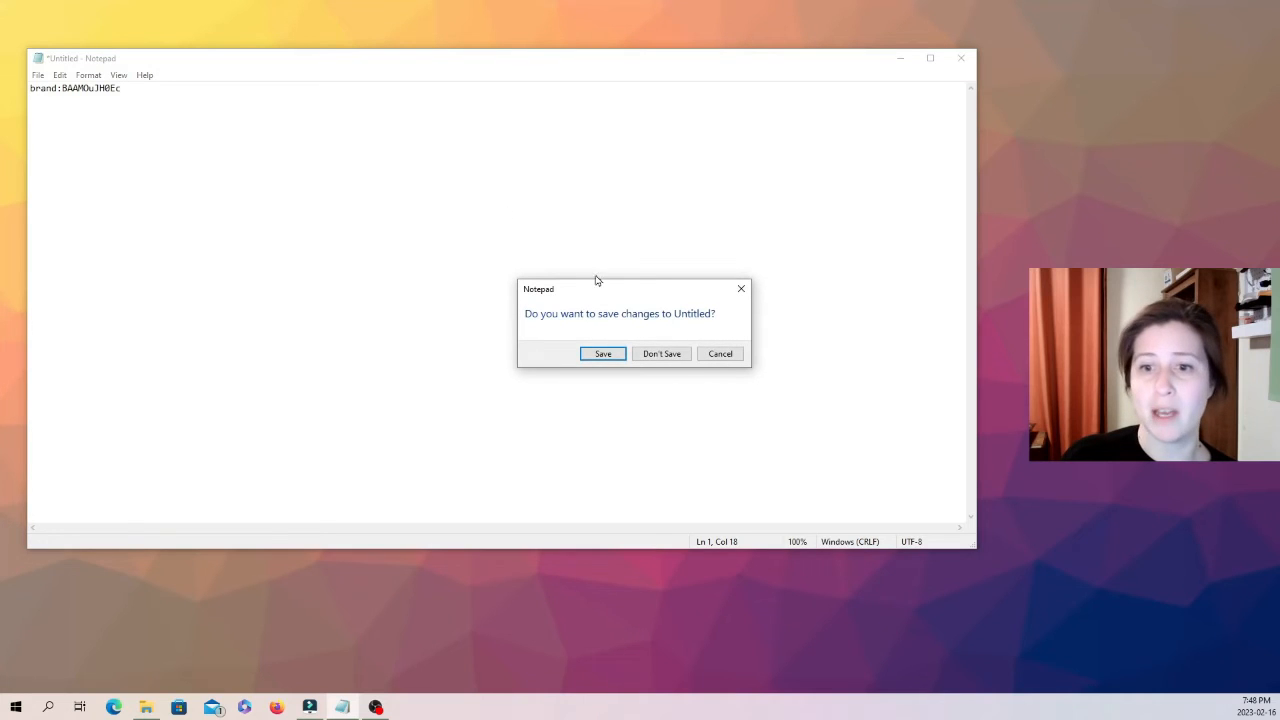
{"action": "left_click", "coordinate": [661, 353]}
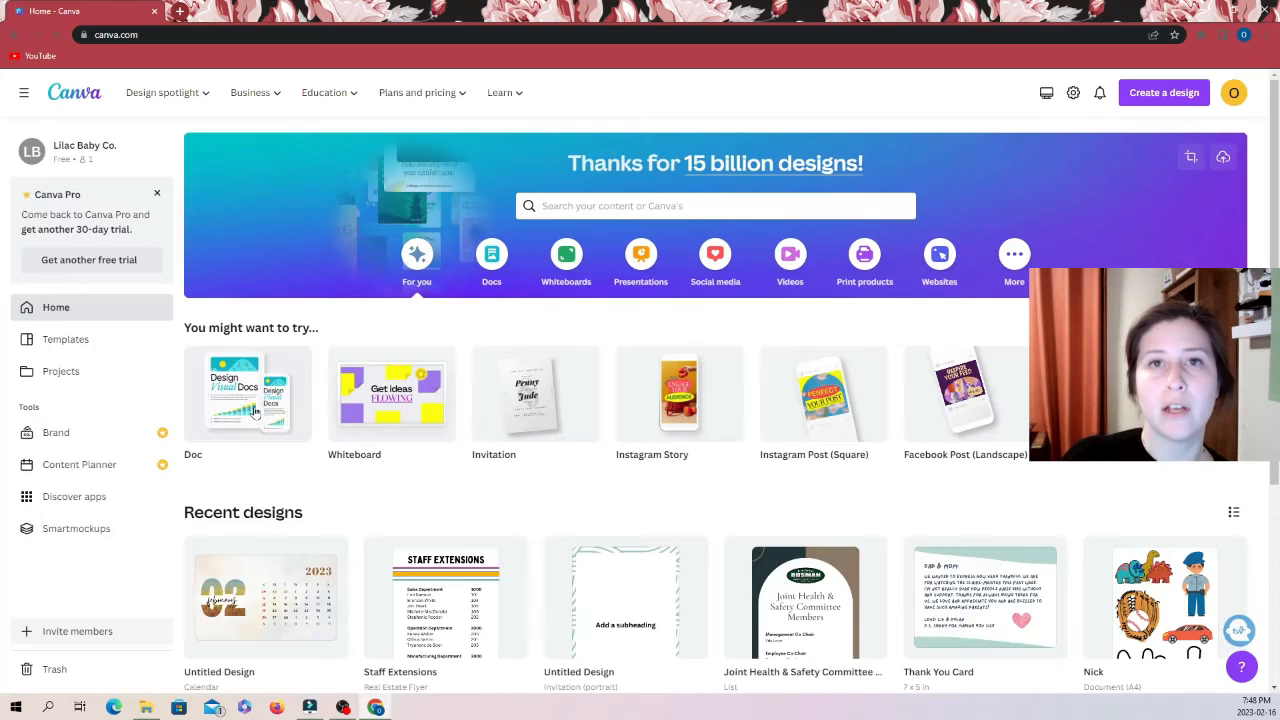
Step: Briefly start a new Doc, then switch back to the Instagram Post's Elements panel
{"action": "left_click", "coordinate": [247, 393]}
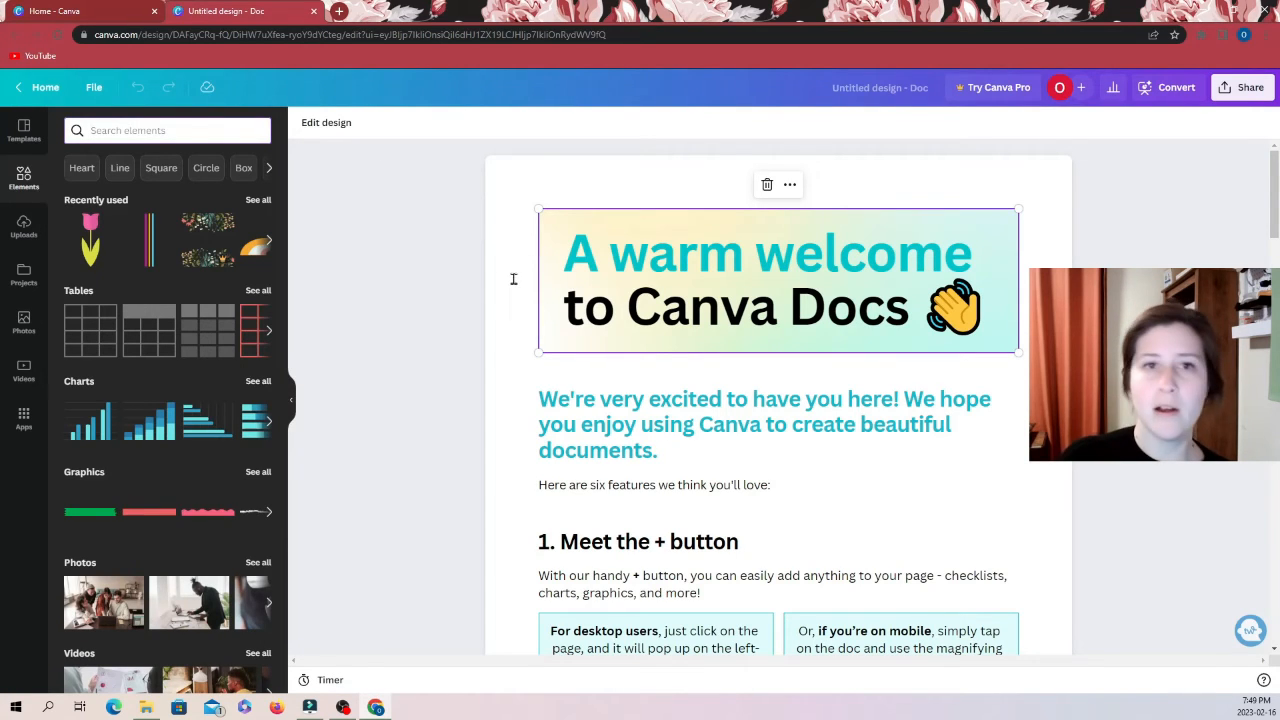
{"action": "left_click", "coordinate": [165, 130]}
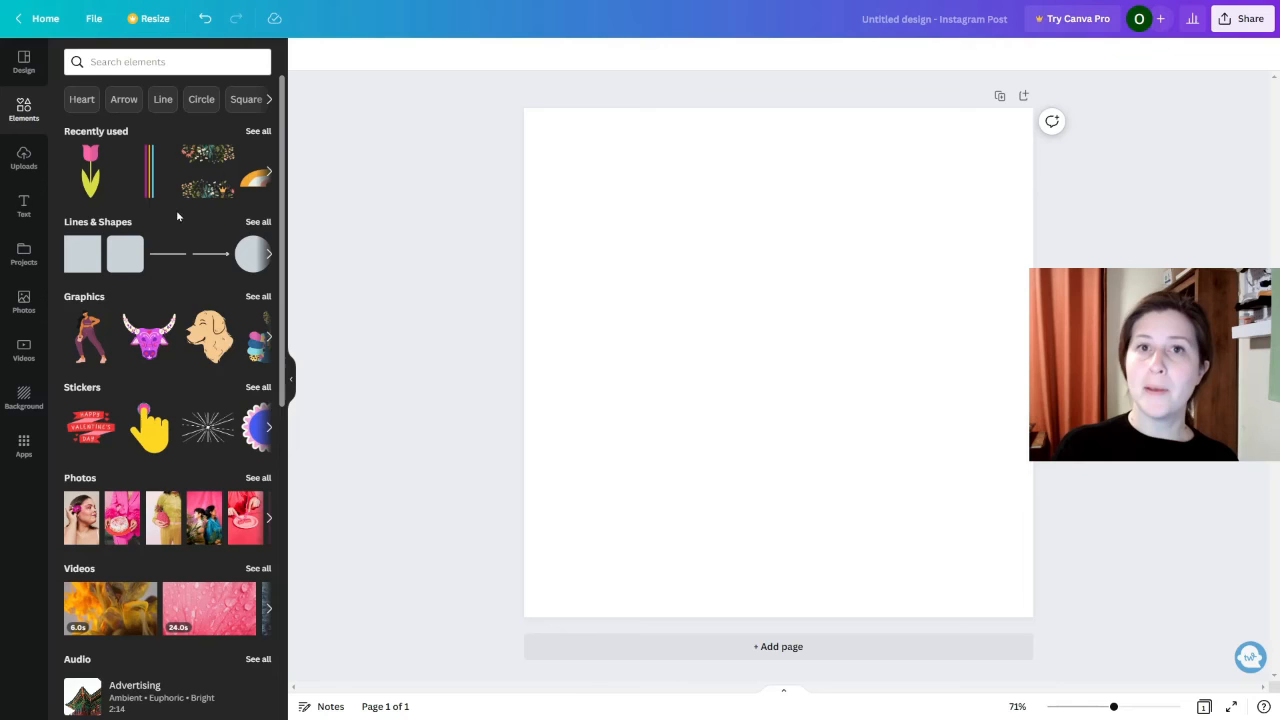
{"action": "mouse_move", "coordinate": [347, 138]}
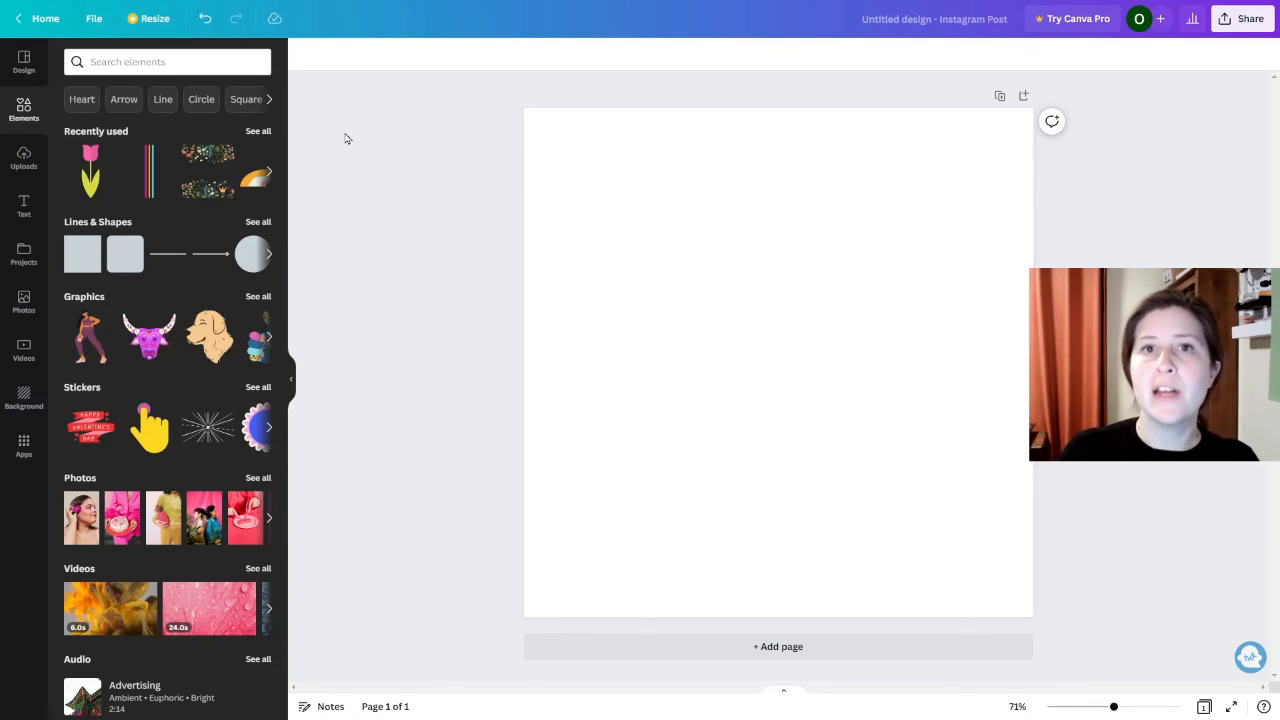
Step: Open the full Recently used list showing hearts, baseball items, a baby and shapes
{"action": "left_click", "coordinate": [778, 363]}
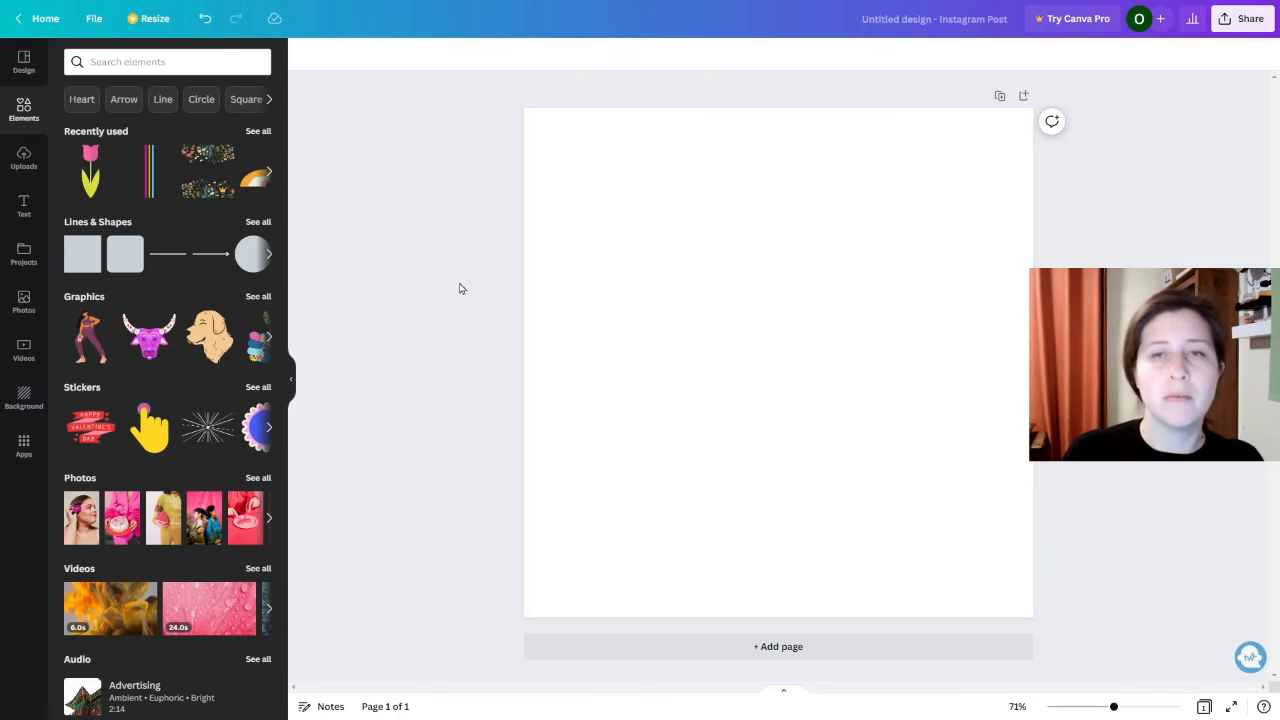
{"action": "mouse_move", "coordinate": [125, 200]}
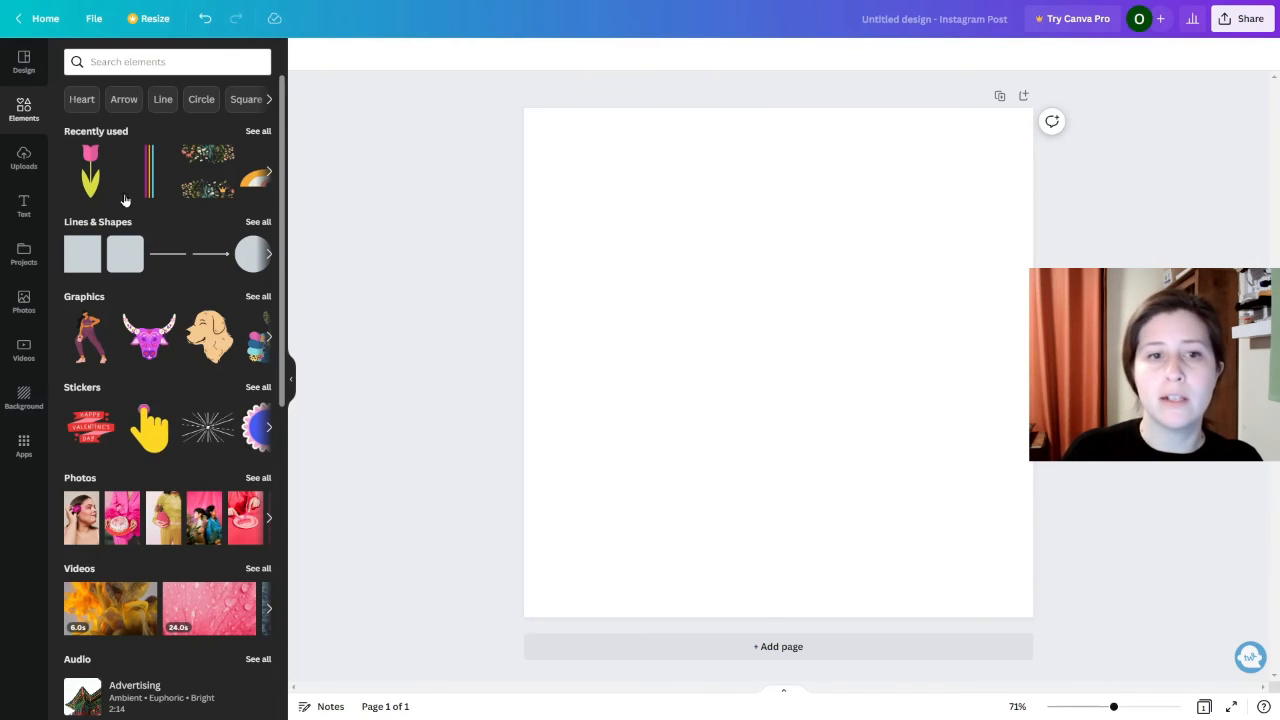
{"action": "mouse_move", "coordinate": [418, 513]}
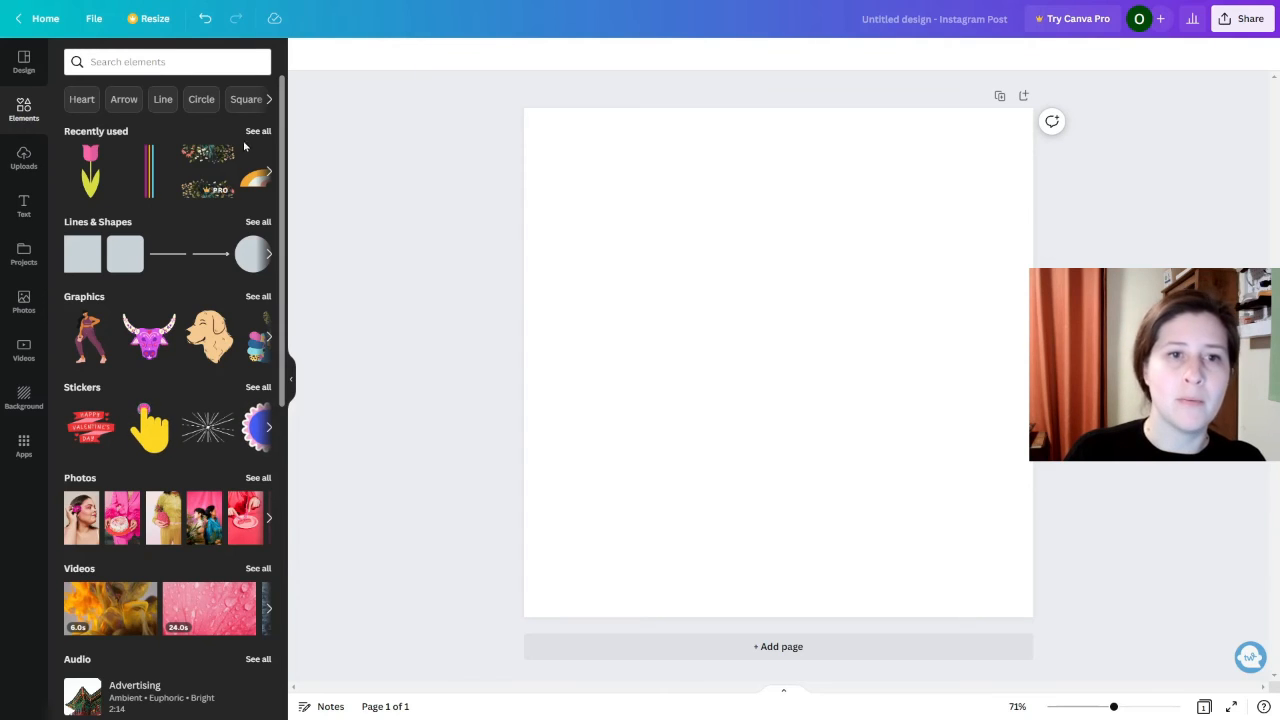
{"action": "left_click", "coordinate": [258, 131]}
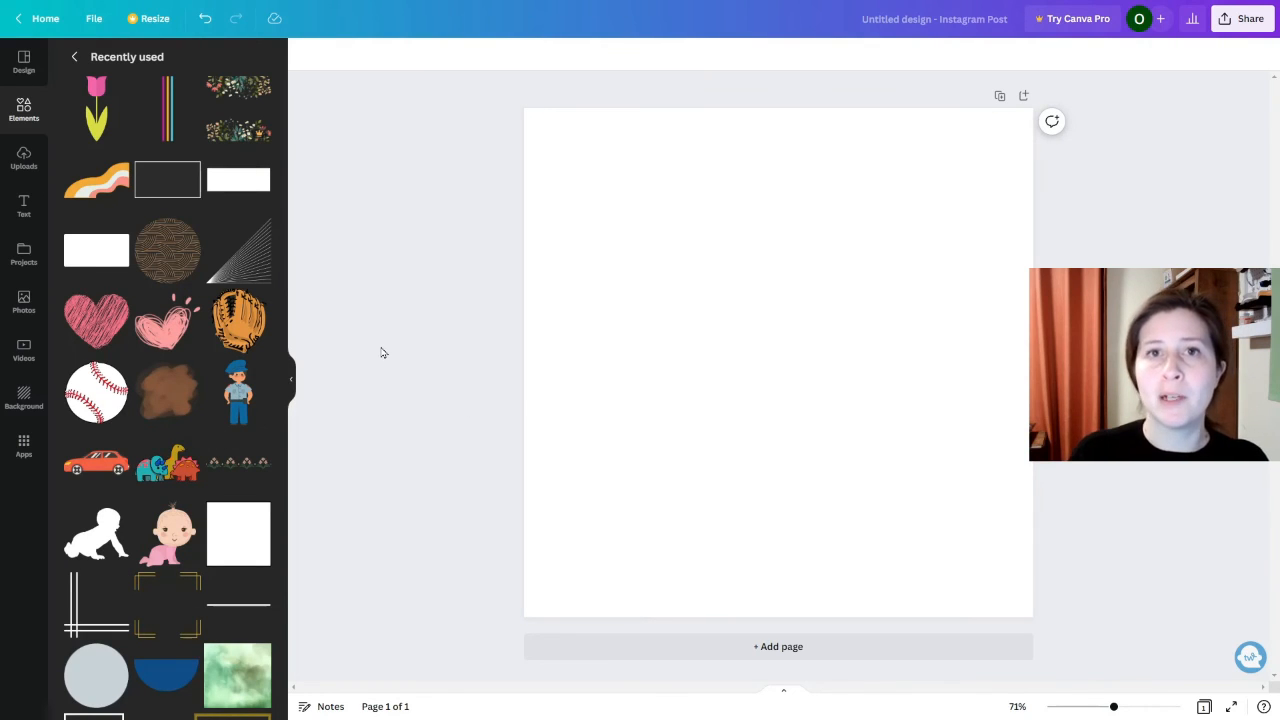
{"action": "mouse_move", "coordinate": [357, 334]}
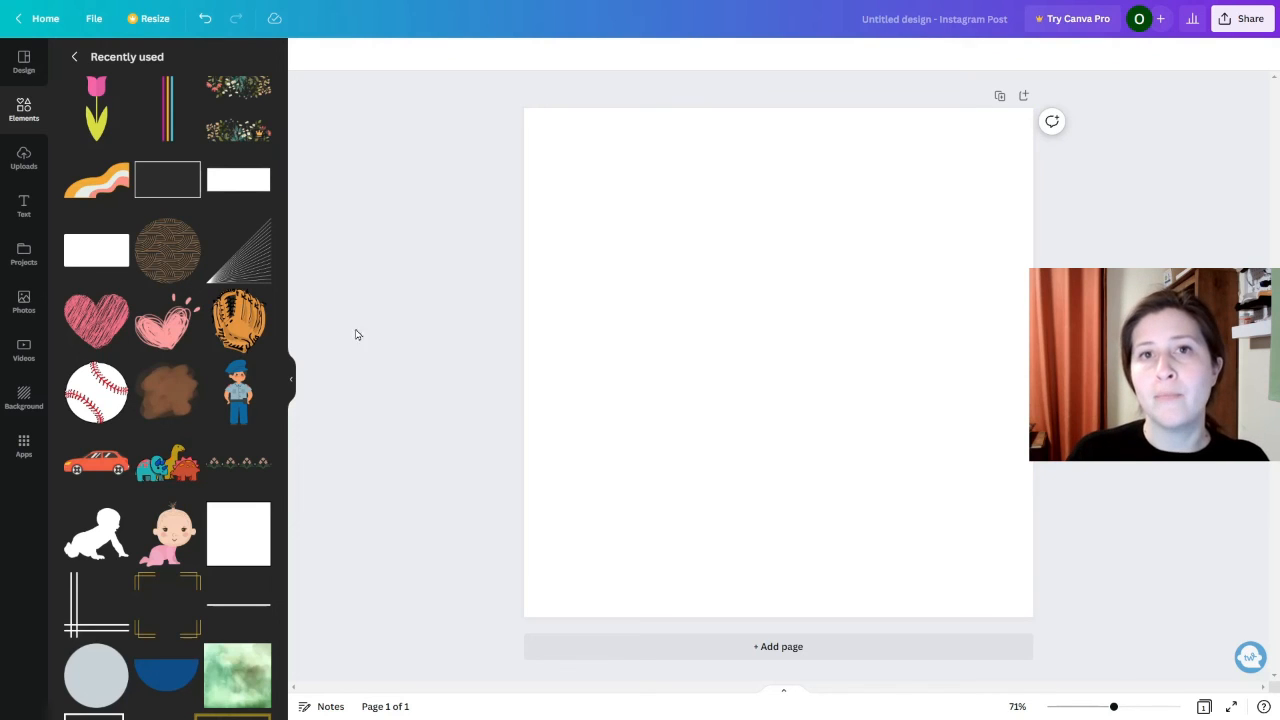
{"action": "mouse_move", "coordinate": [485, 147]}
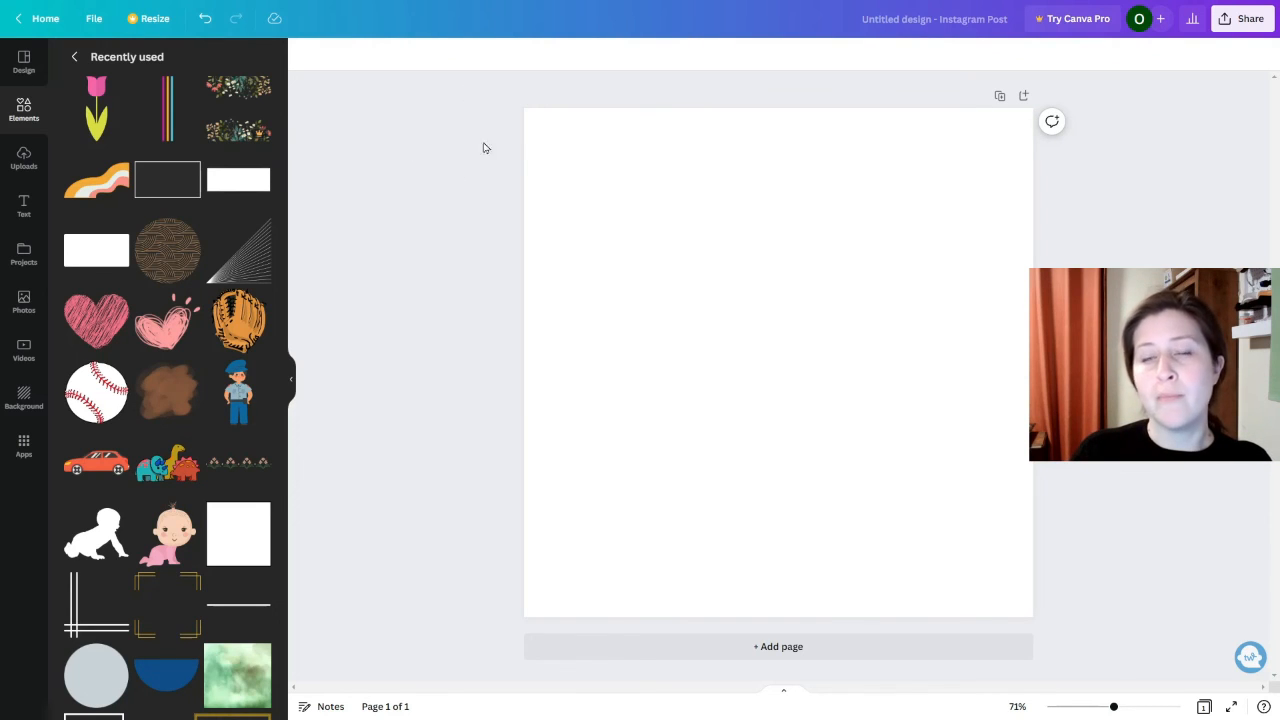